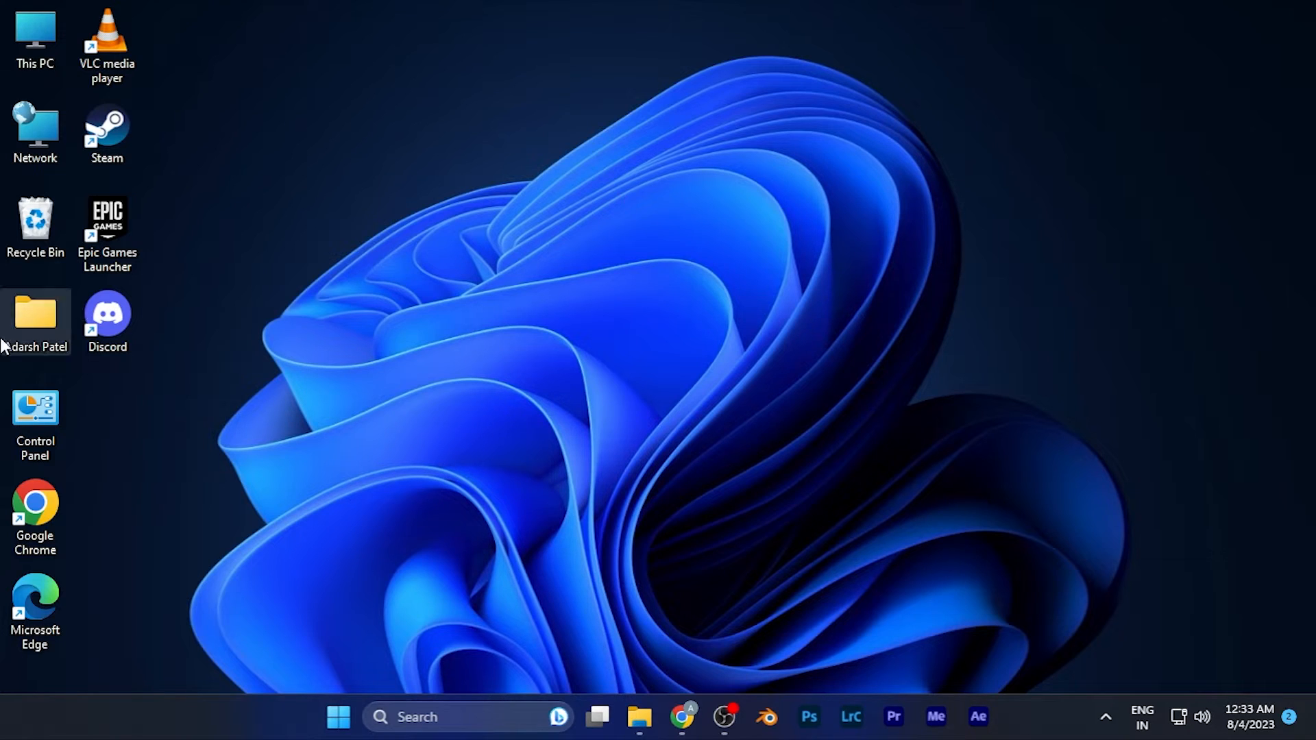
Launch Discord from its desktop shortcut and close User Settings to reach Friends home.
{"action": "double_click", "coordinate": [107, 305]}
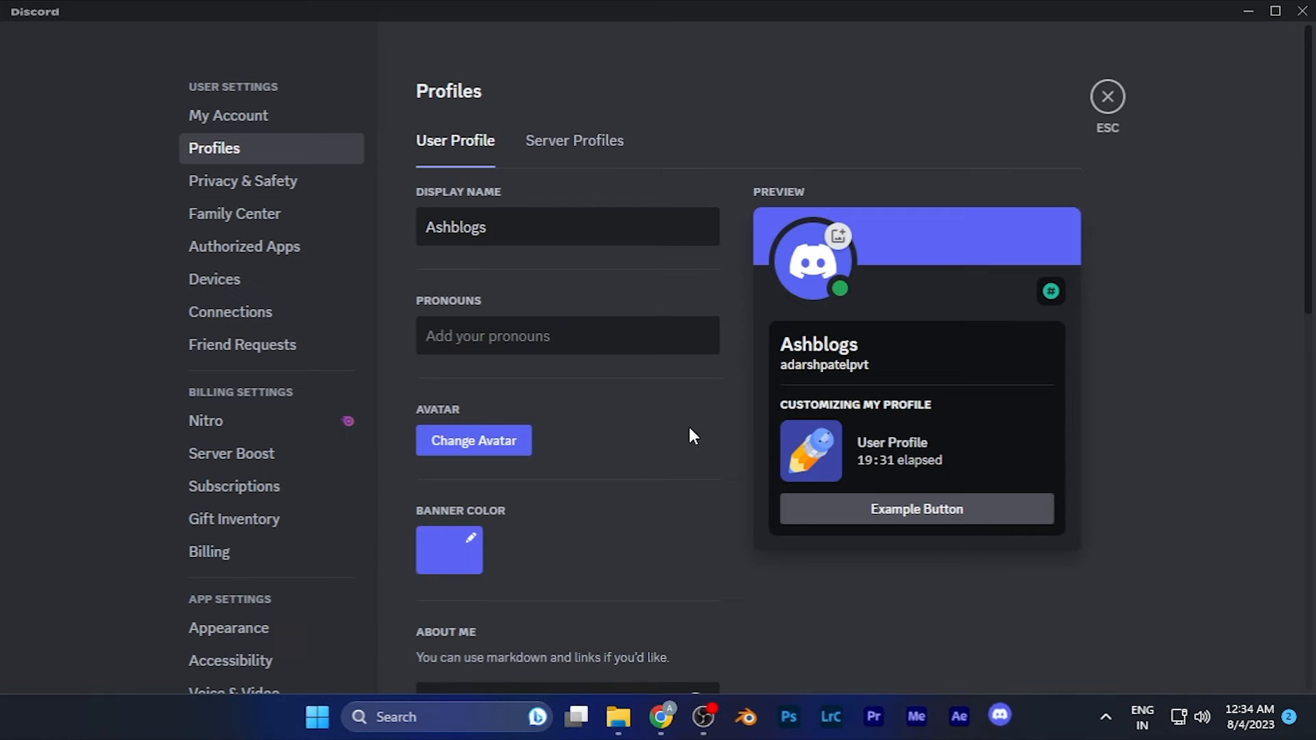
{"action": "left_click", "coordinate": [1108, 96]}
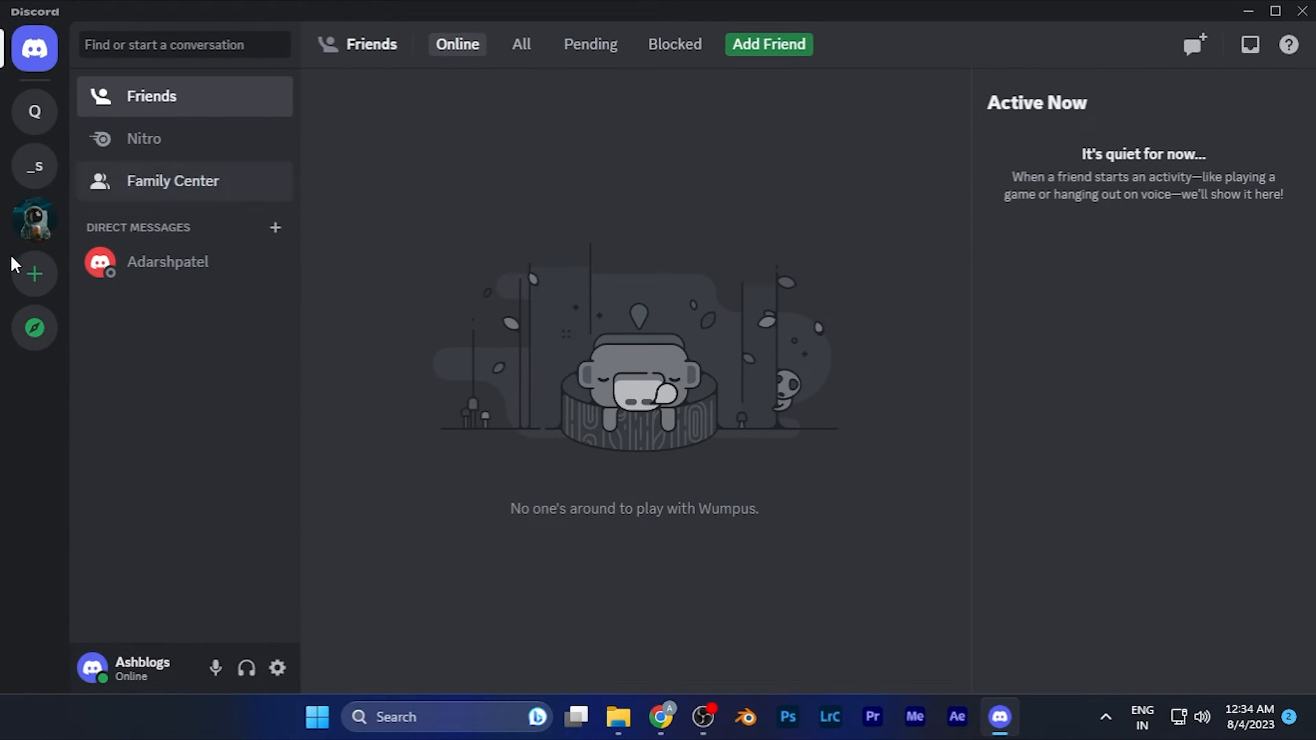
{"action": "mouse_move", "coordinate": [708, 444]}
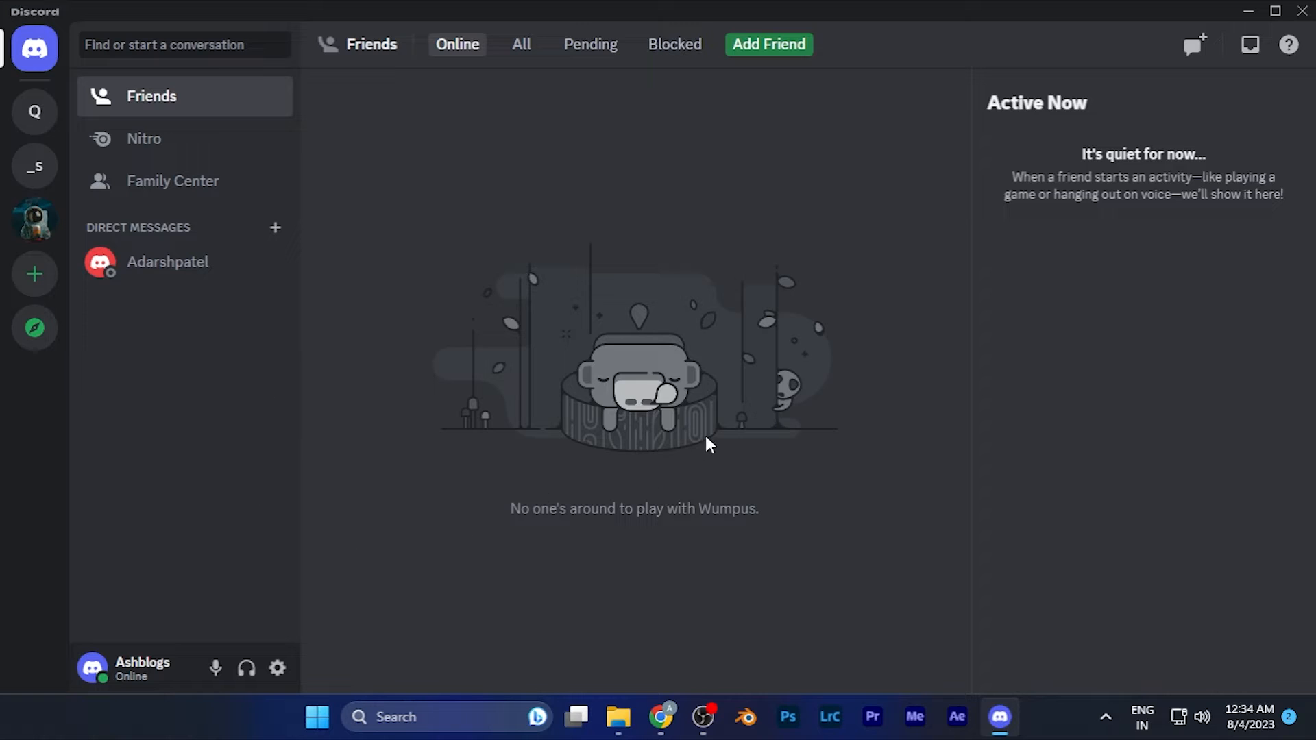
{"action": "mouse_move", "coordinate": [887, 373]}
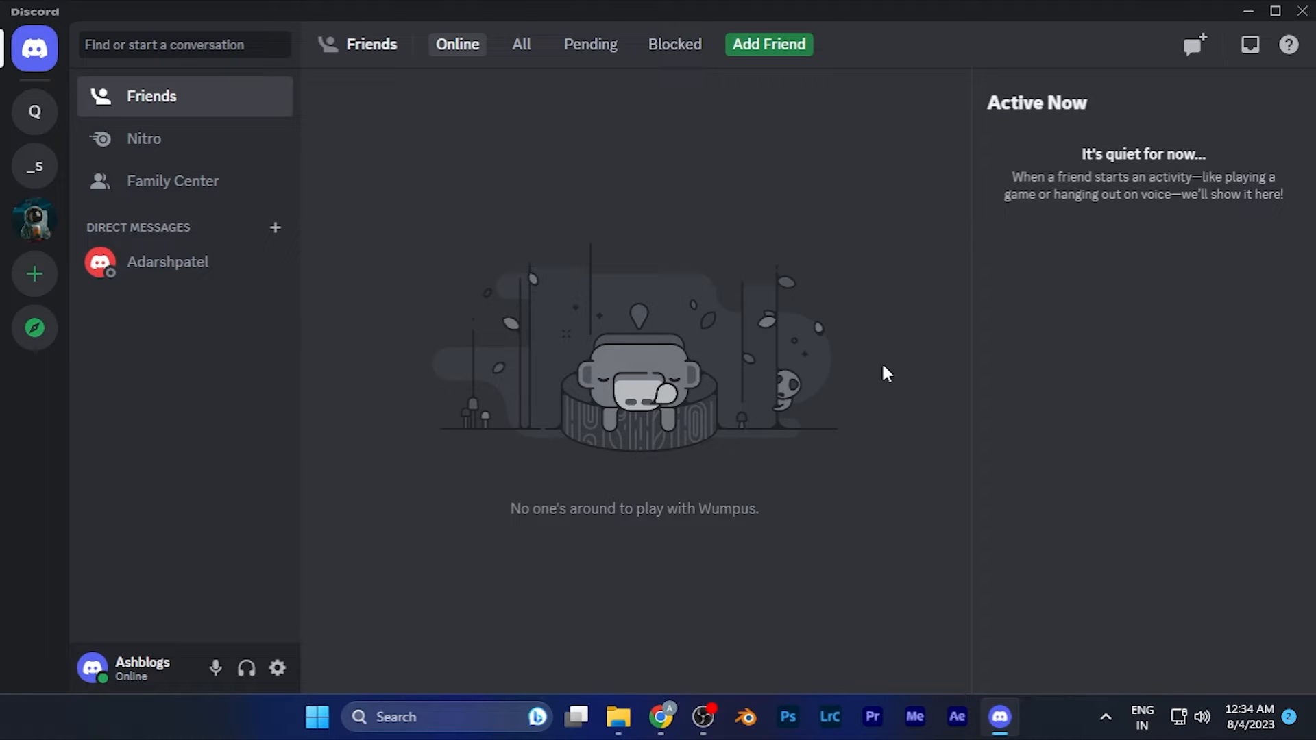
{"action": "mouse_move", "coordinate": [326, 329]}
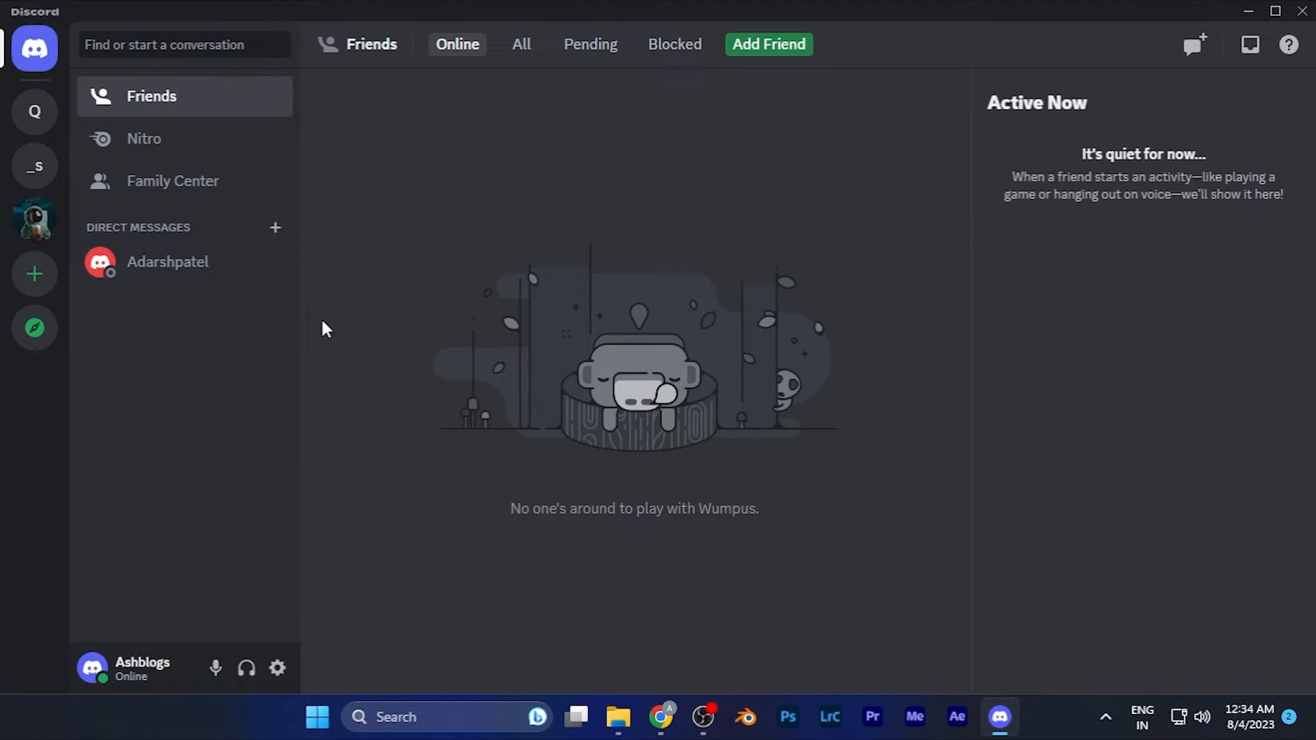
{"action": "mouse_move", "coordinate": [34, 112]}
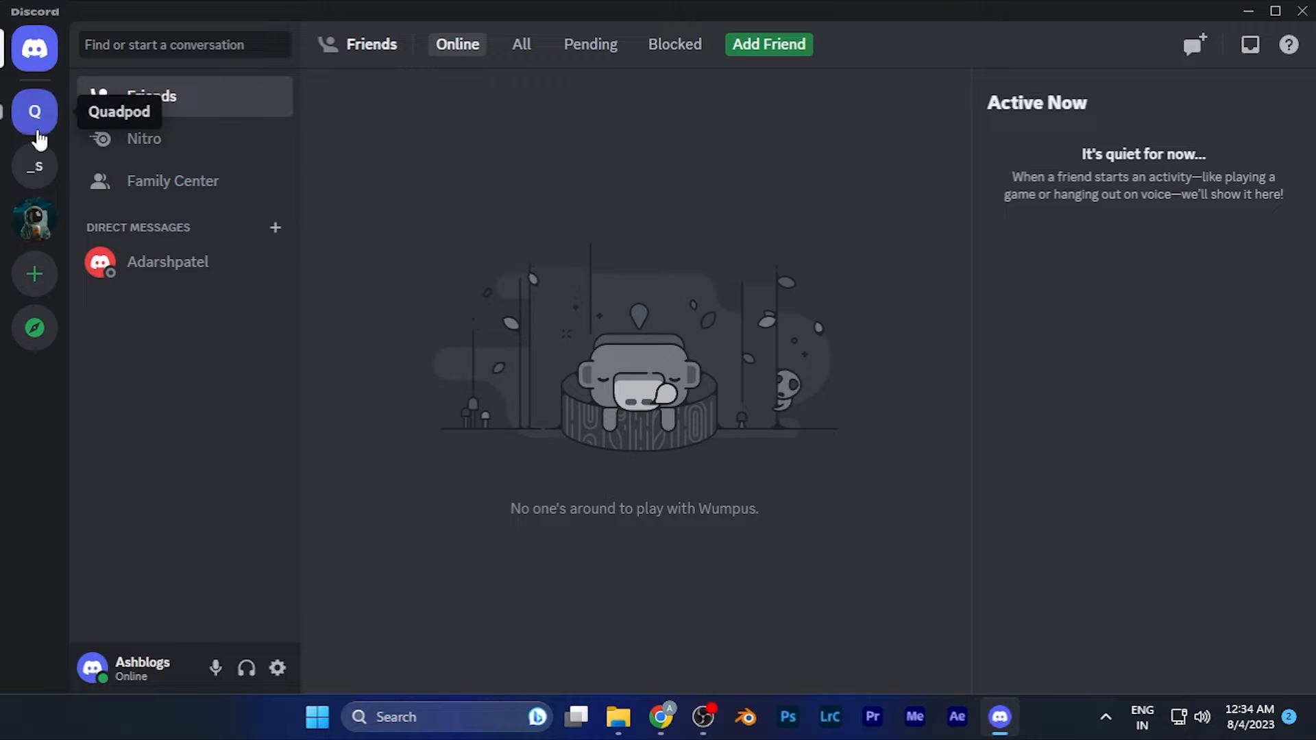
Open the Quadpod server and connect to its General voice channel.
{"action": "left_click", "coordinate": [35, 111]}
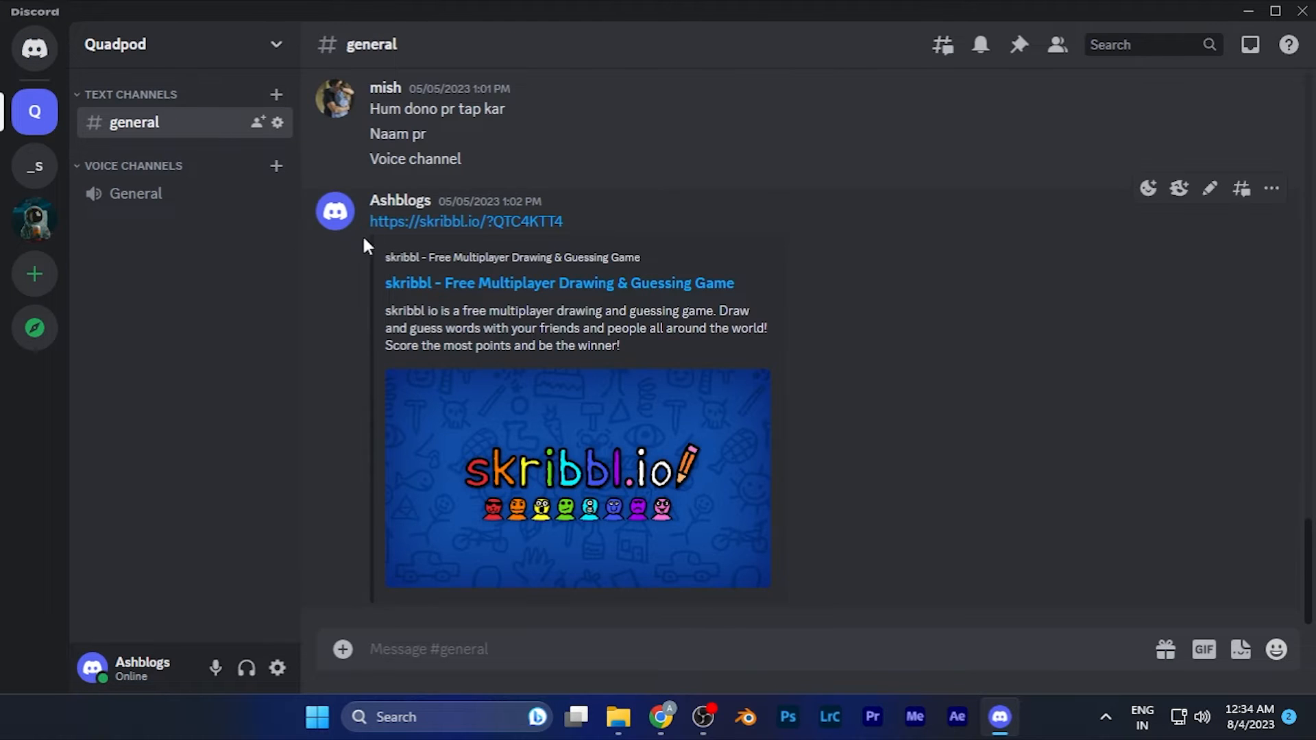
{"action": "mouse_move", "coordinate": [336, 449]}
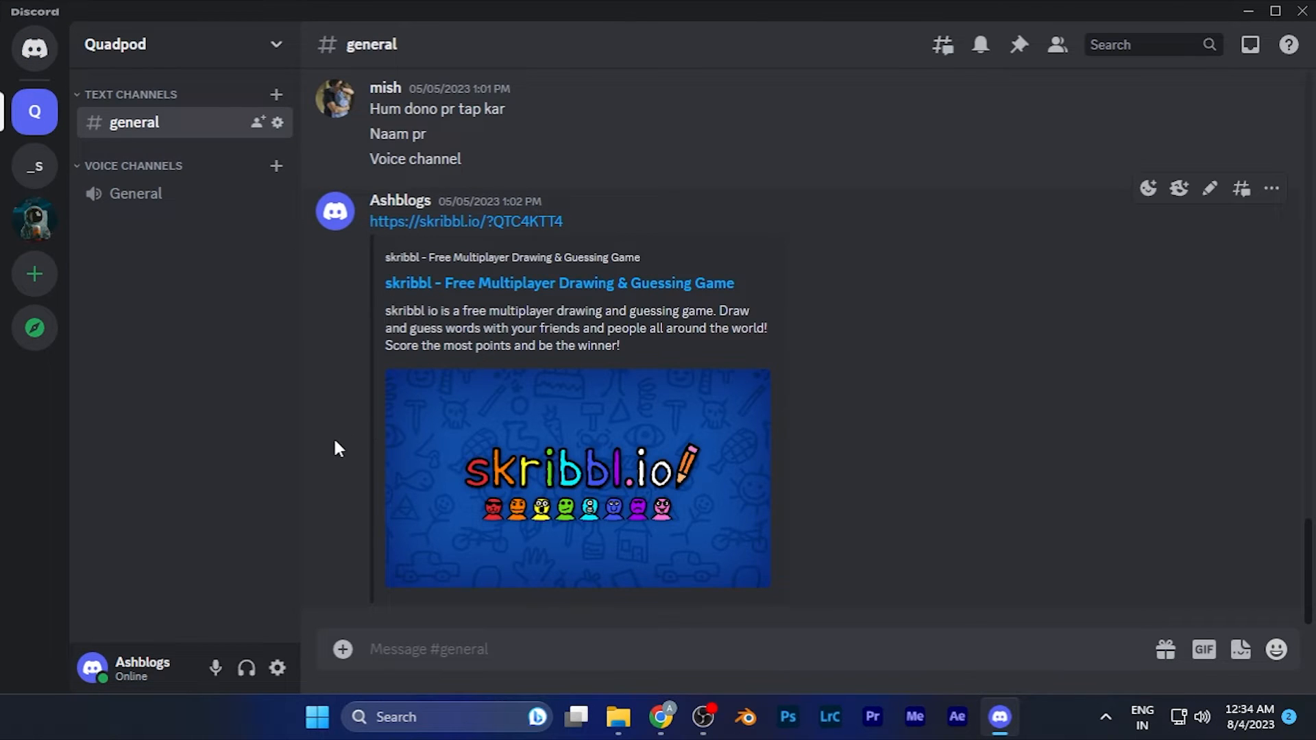
{"action": "mouse_move", "coordinate": [135, 194]}
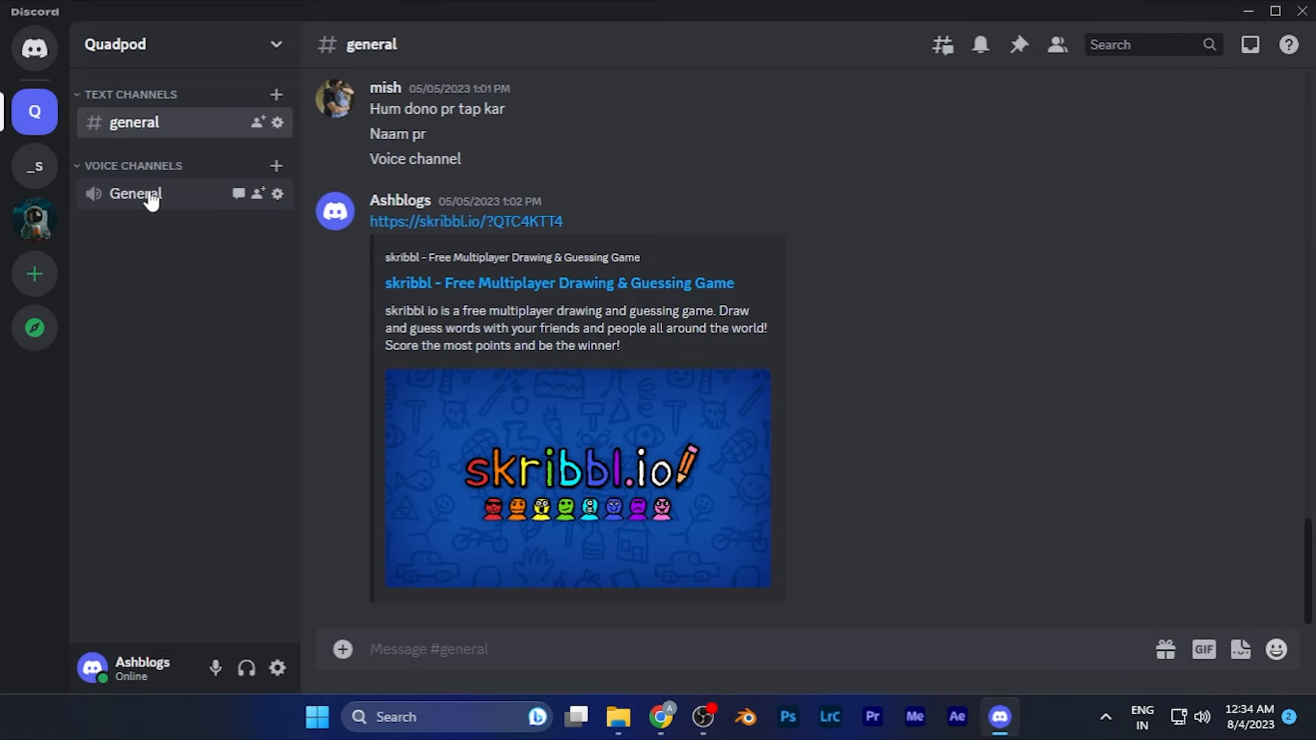
{"action": "left_click", "coordinate": [135, 193]}
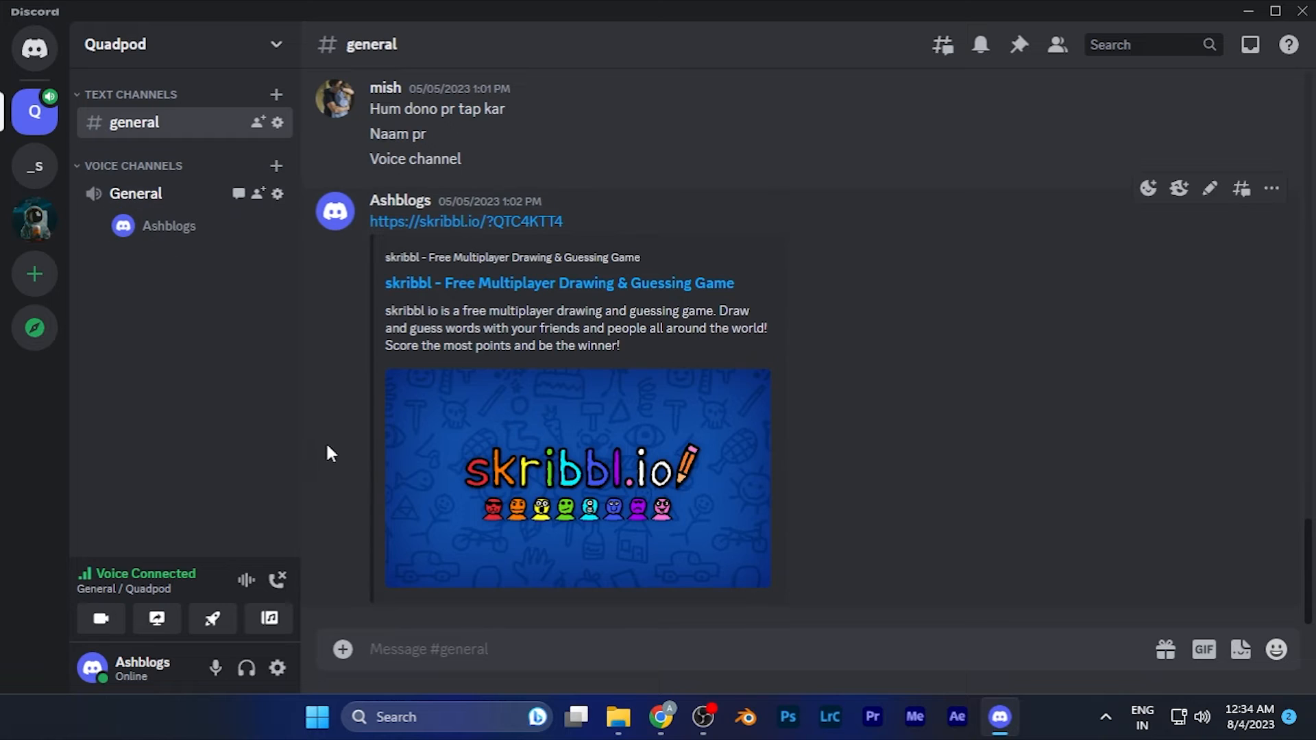
{"action": "mouse_move", "coordinate": [300, 508]}
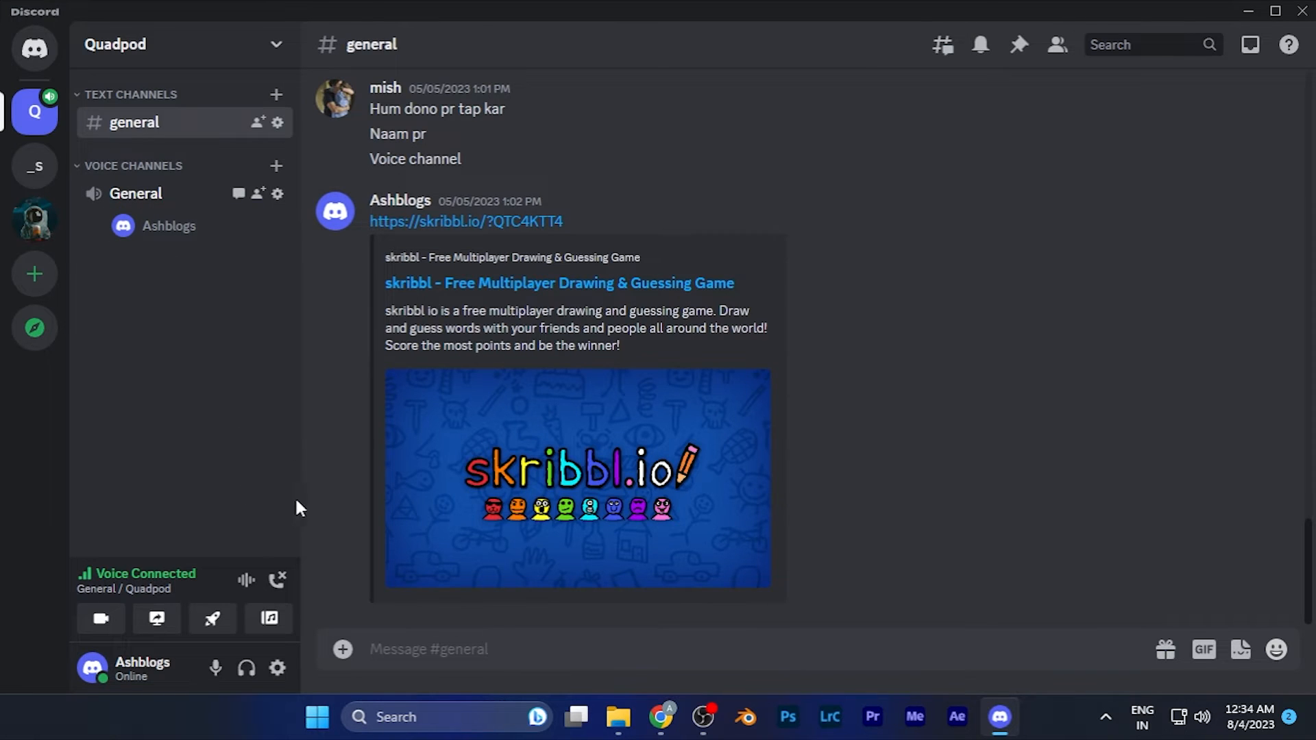
{"action": "mouse_move", "coordinate": [278, 459]}
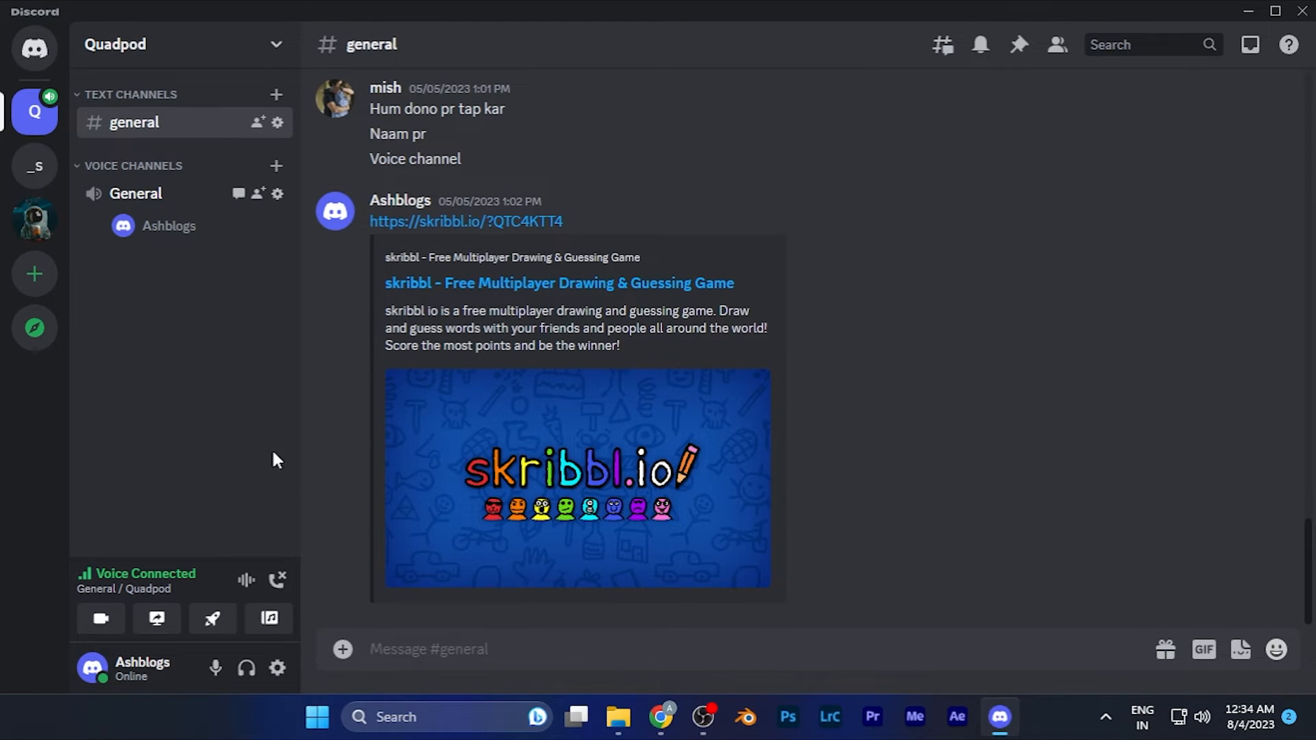
{"action": "mouse_move", "coordinate": [124, 589]}
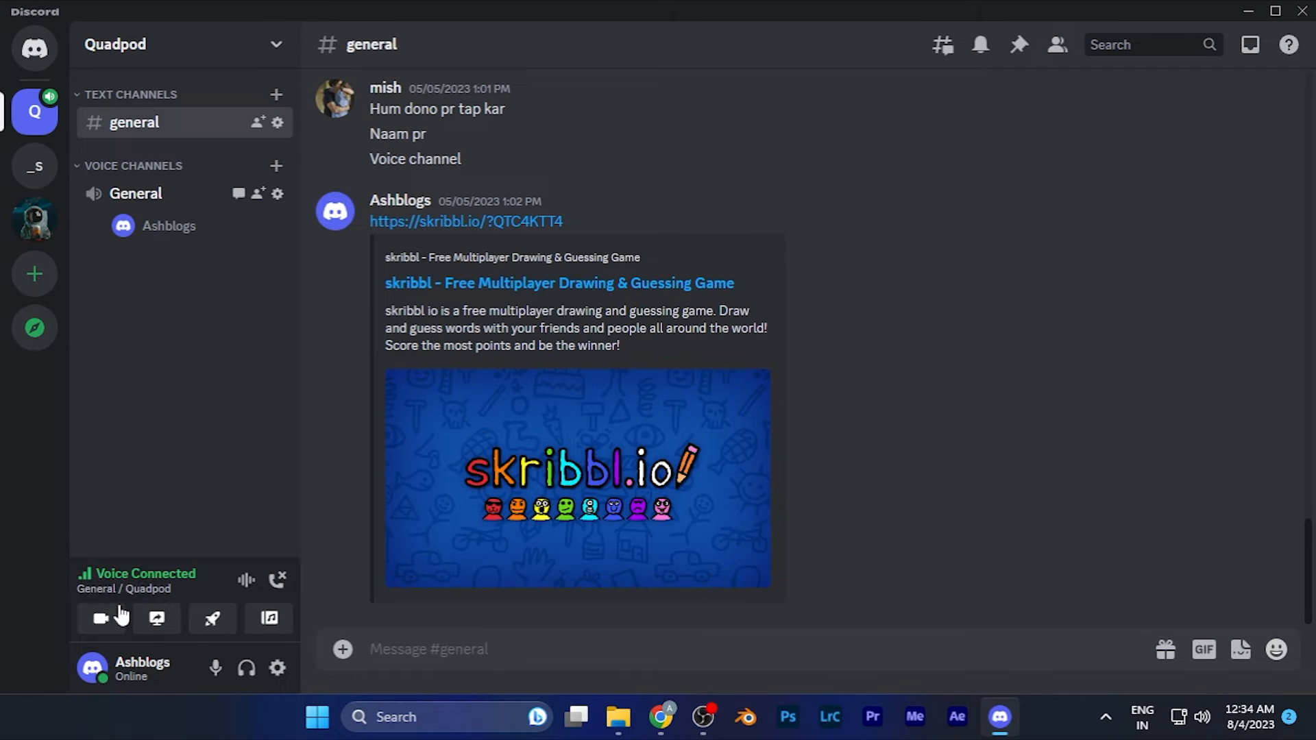
{"action": "mouse_move", "coordinate": [156, 618]}
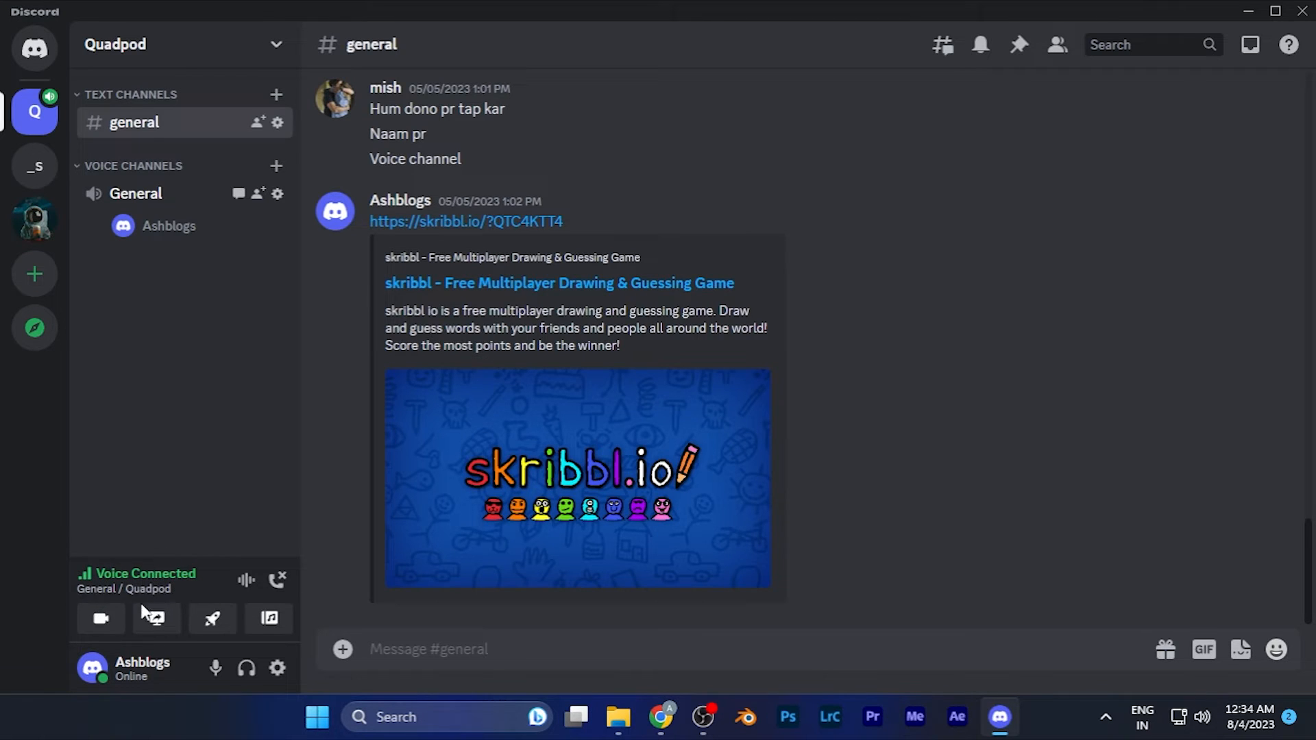
{"action": "mouse_move", "coordinate": [101, 619]}
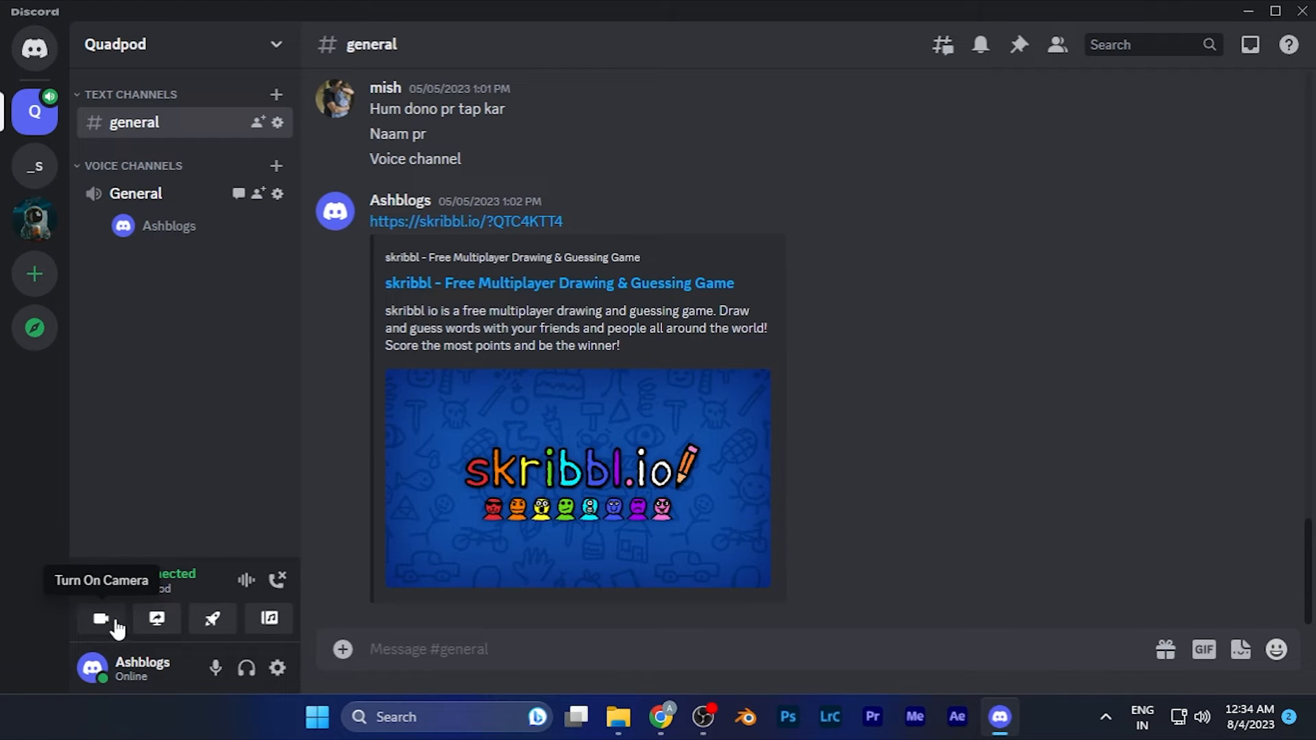
{"action": "mouse_move", "coordinate": [157, 620]}
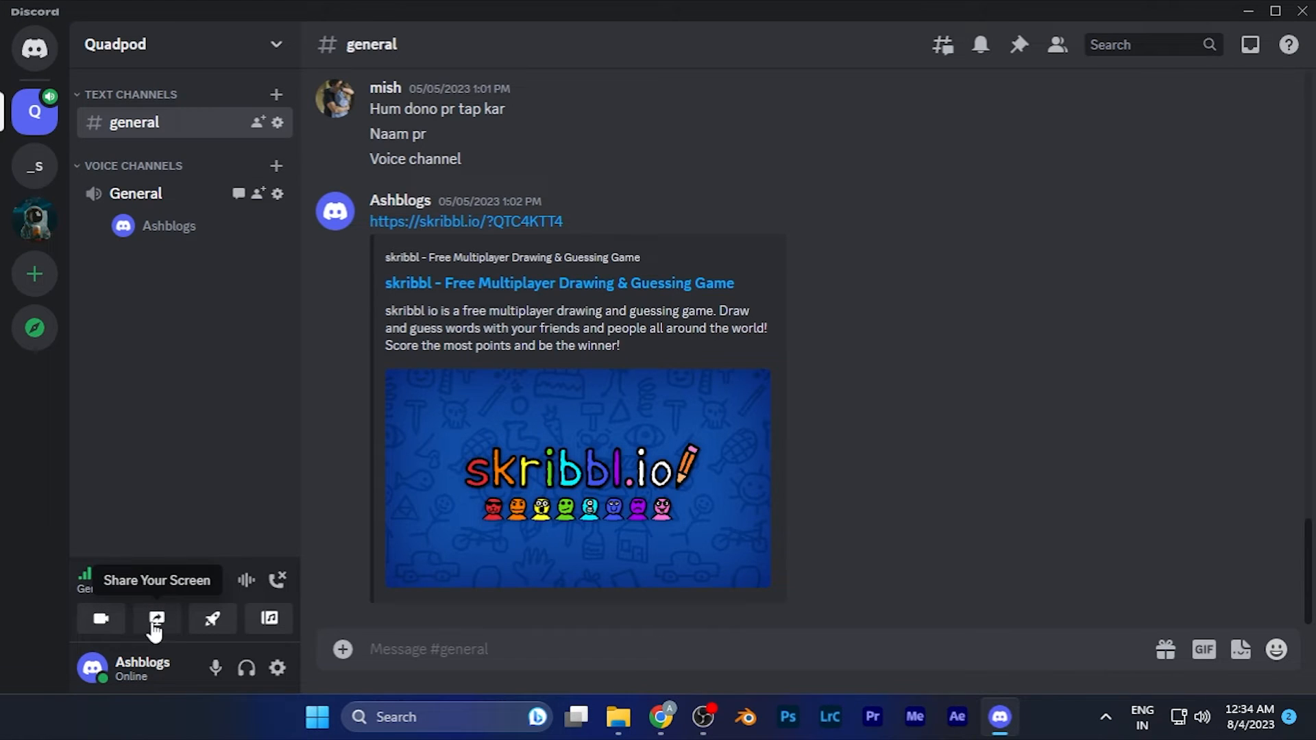
Open the Screen Share picker on its Screens tab, showing Screen 1.
{"action": "left_click", "coordinate": [155, 620]}
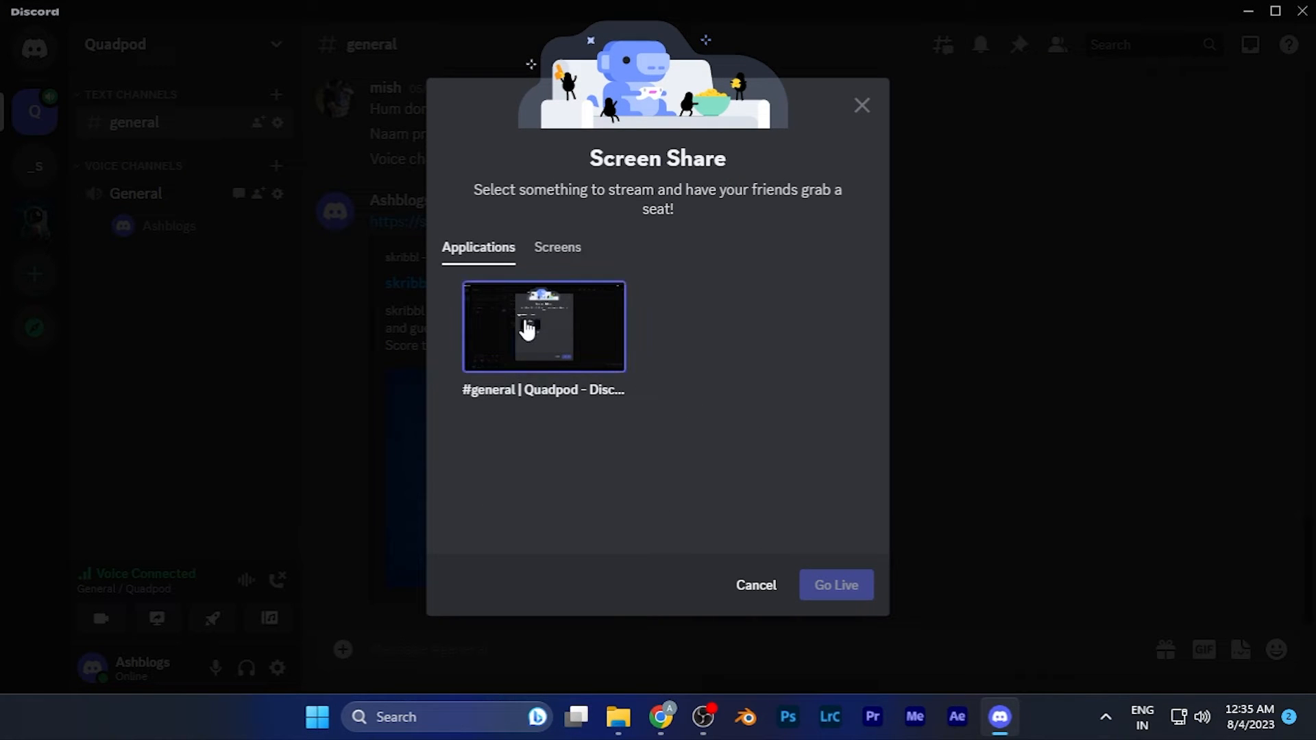
{"action": "mouse_move", "coordinate": [572, 384]}
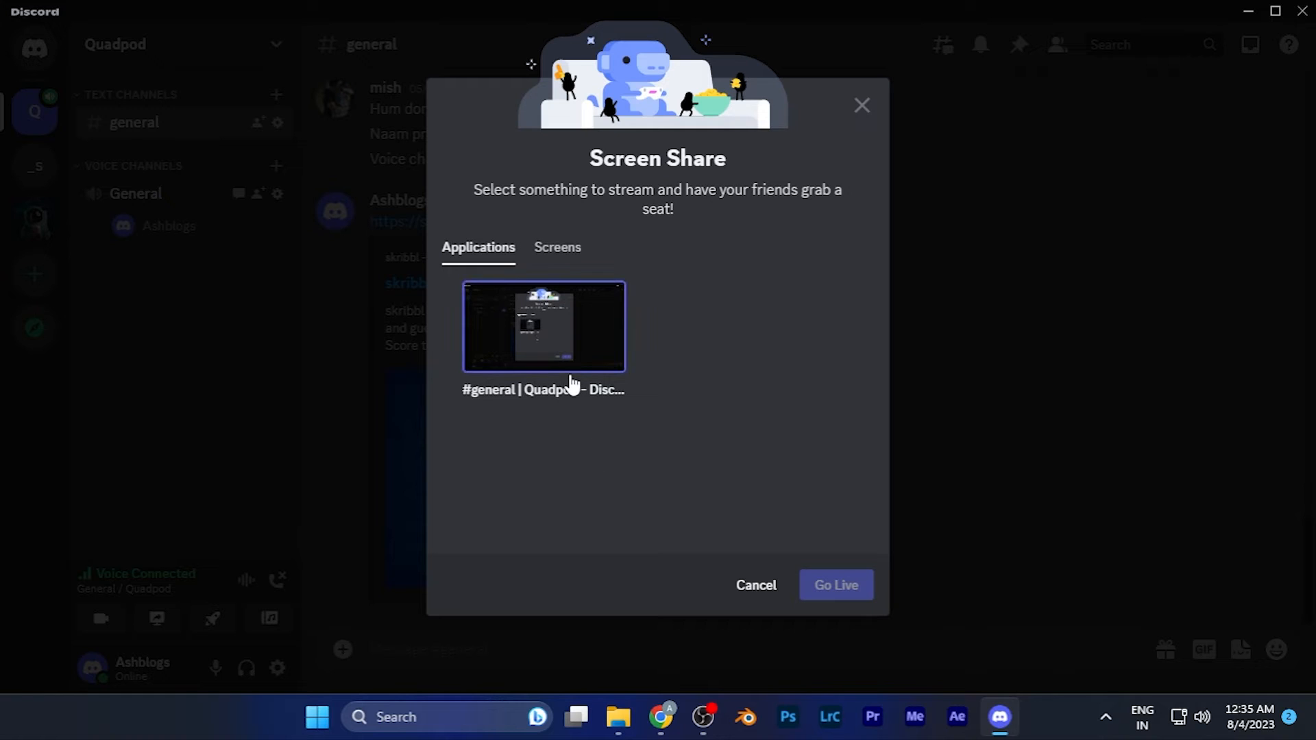
{"action": "left_click", "coordinate": [557, 246]}
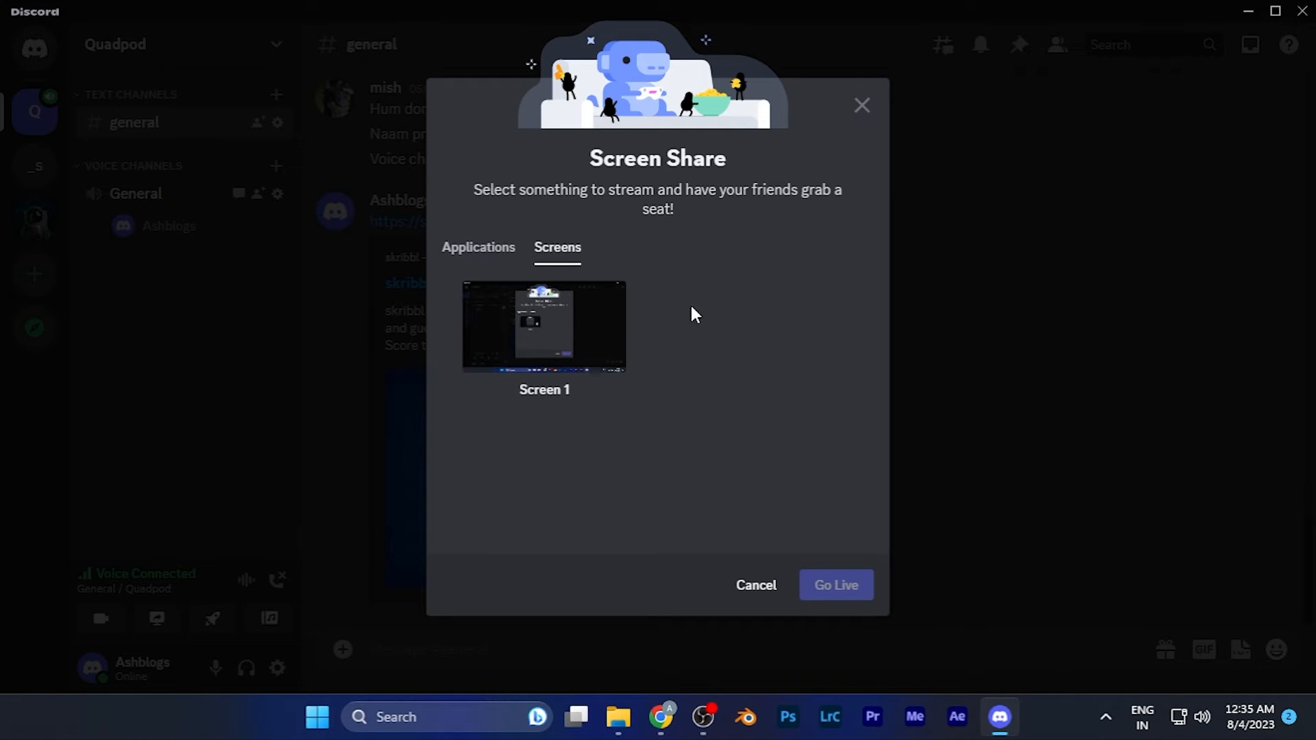
{"action": "mouse_move", "coordinate": [773, 477]}
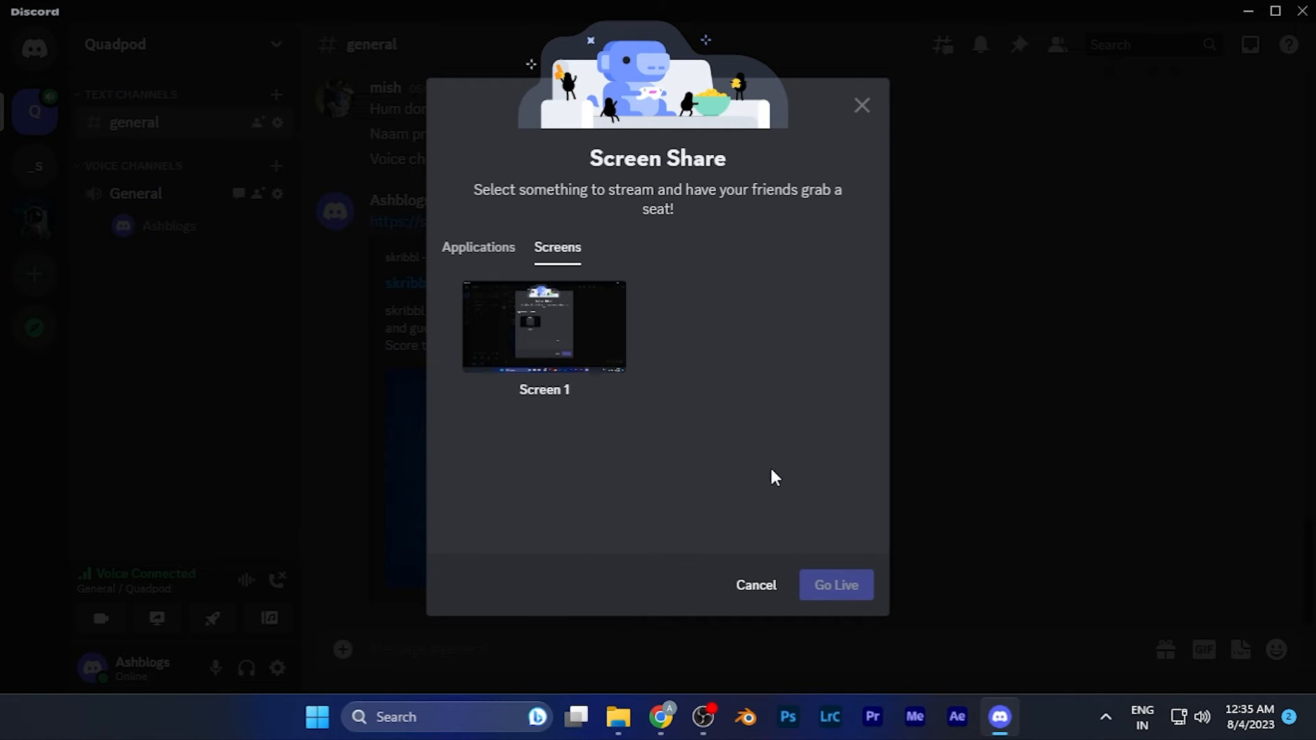
Select Screen 1 and Go Live to General at 720p 30fps.
{"action": "left_click", "coordinate": [543, 325]}
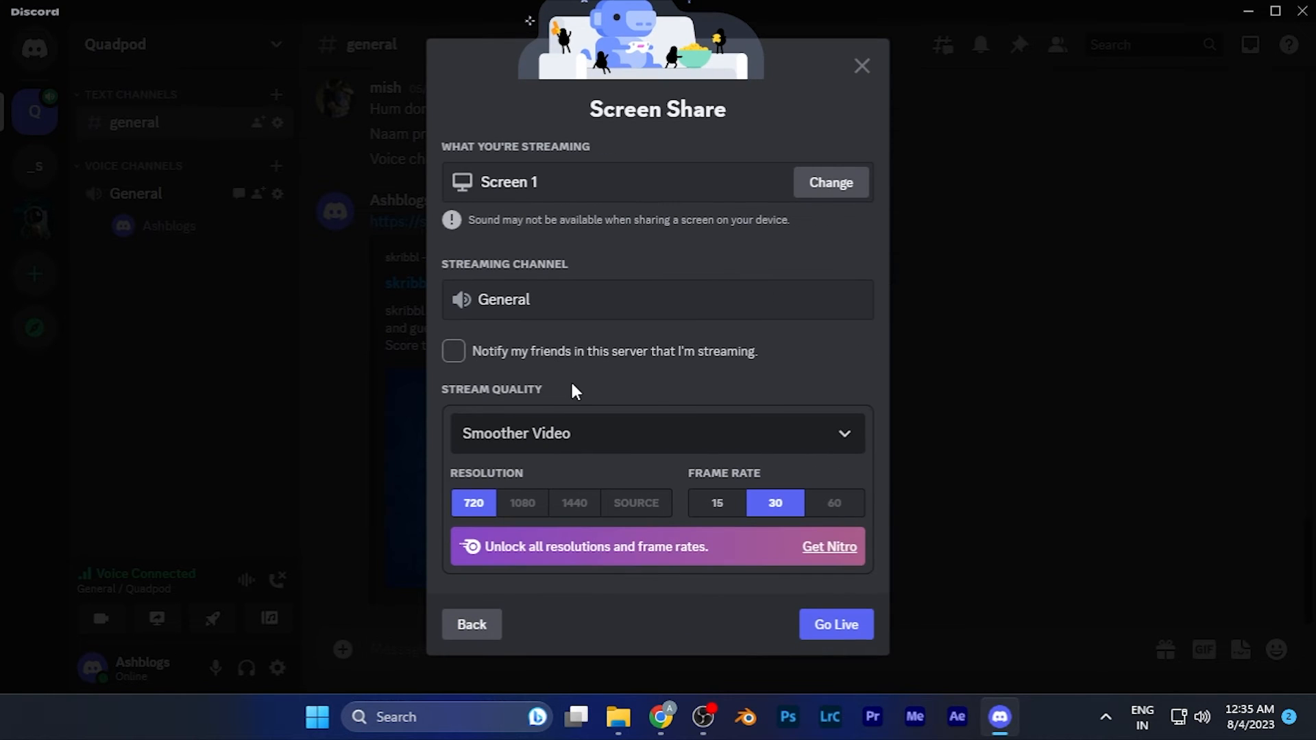
{"action": "mouse_move", "coordinate": [667, 408]}
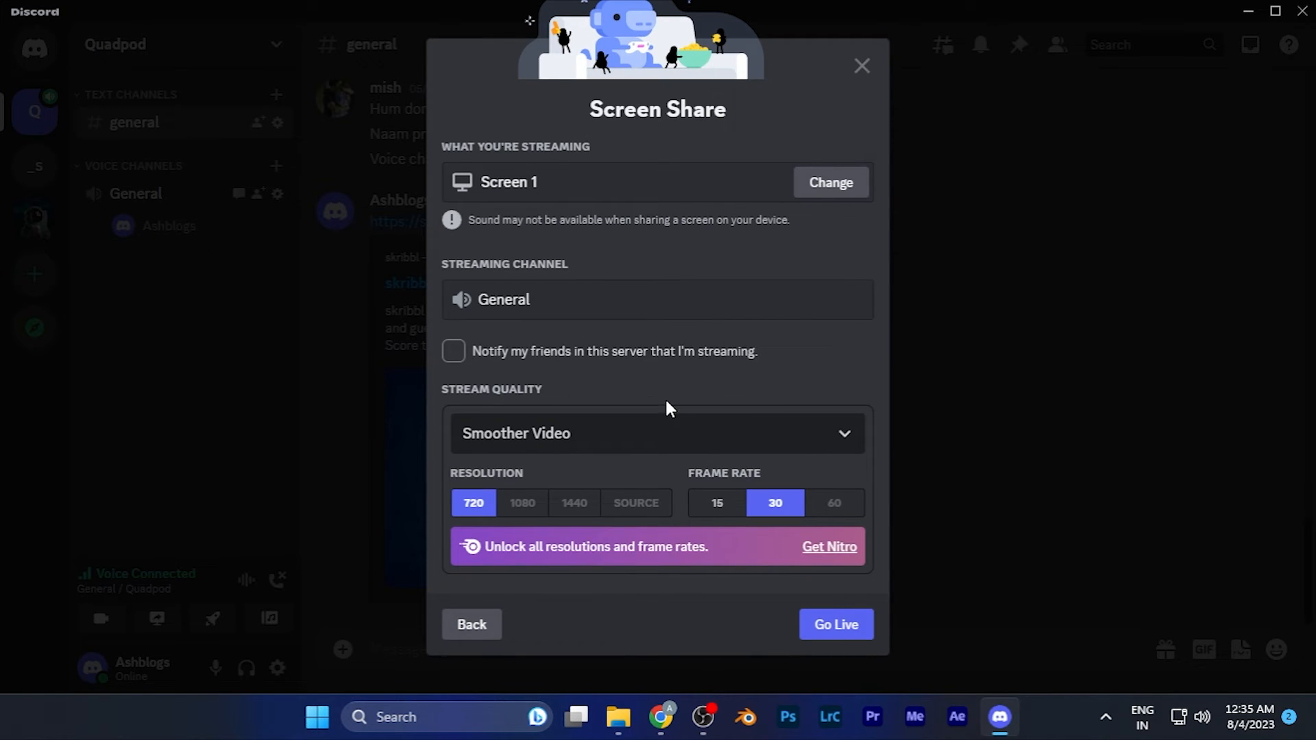
{"action": "mouse_move", "coordinate": [579, 395]}
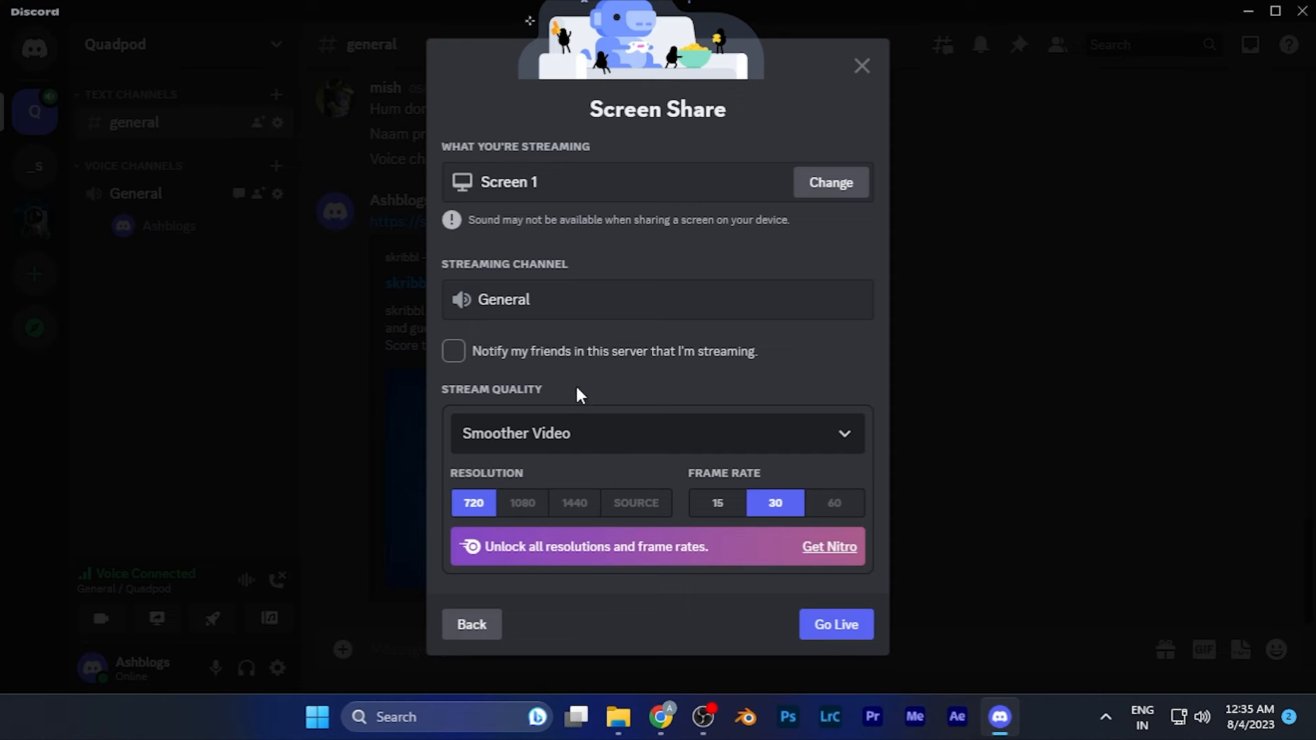
{"action": "mouse_move", "coordinate": [635, 432]}
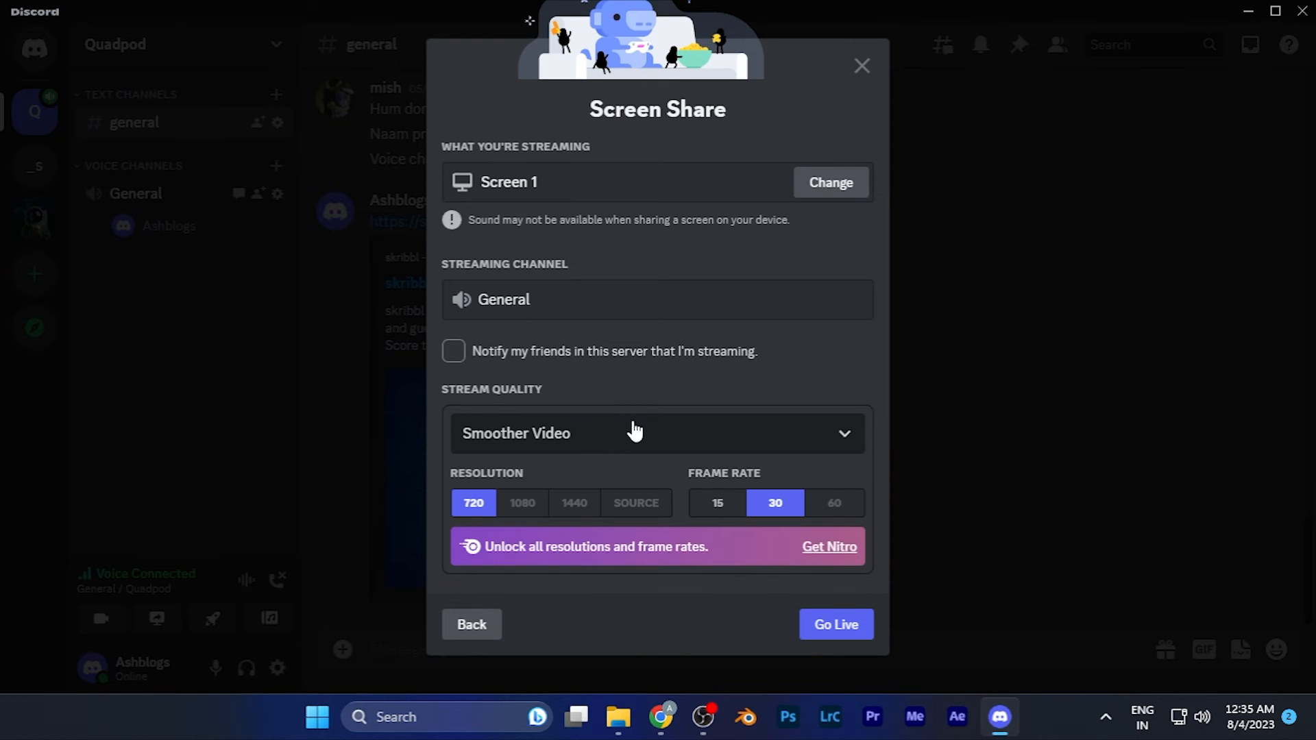
{"action": "mouse_move", "coordinate": [622, 614]}
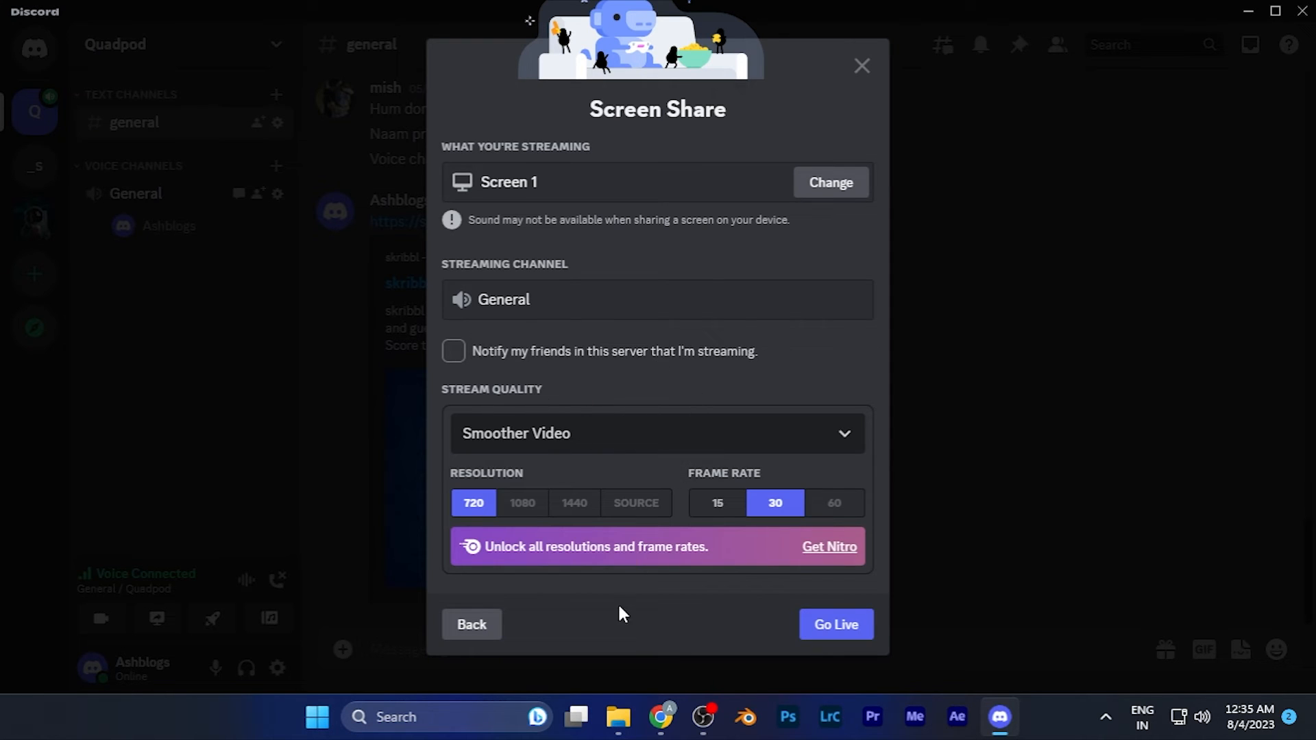
{"action": "mouse_move", "coordinate": [796, 254]}
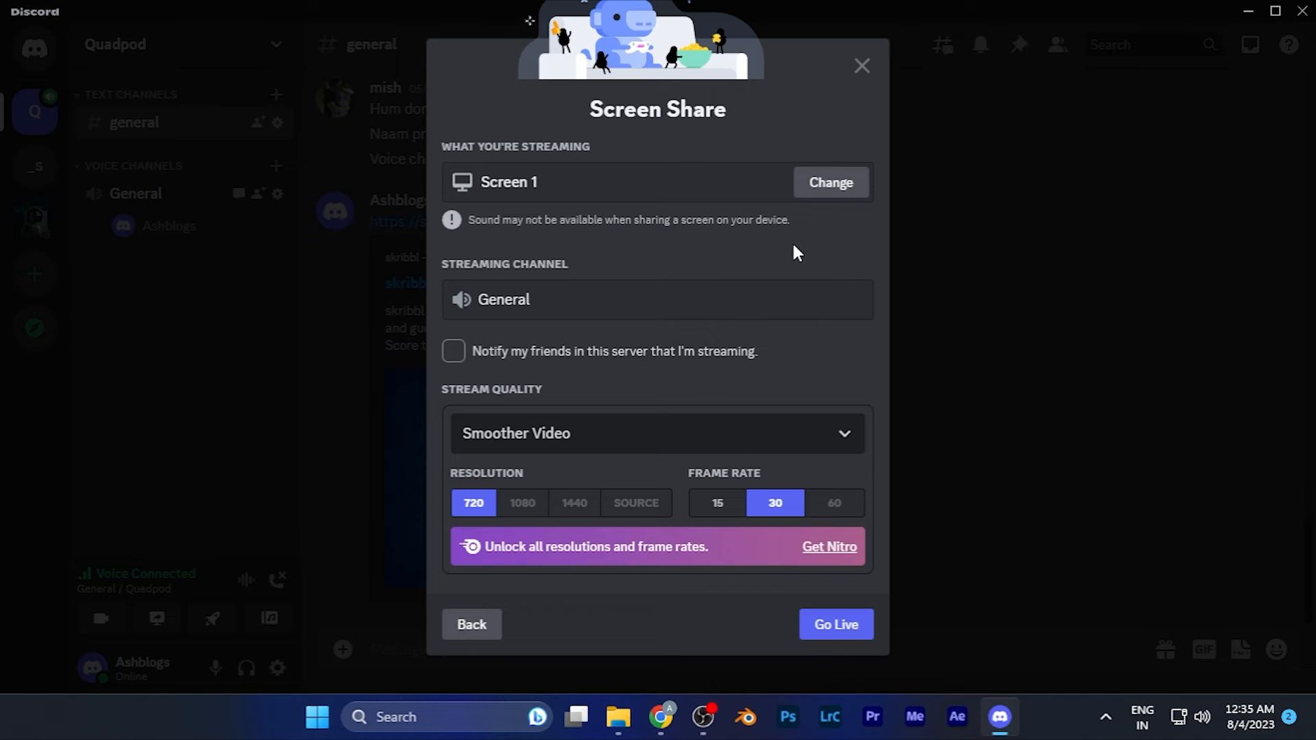
{"action": "left_click", "coordinate": [834, 624]}
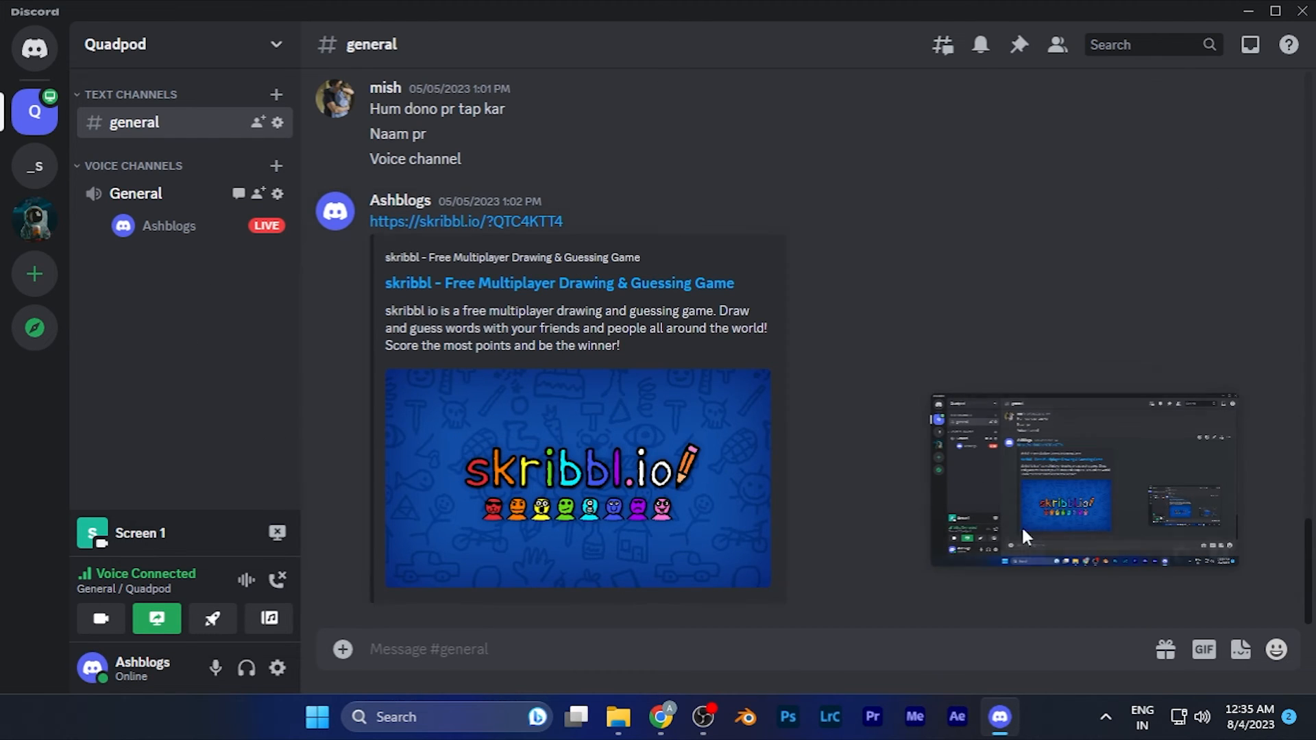
{"action": "mouse_move", "coordinate": [1259, 546]}
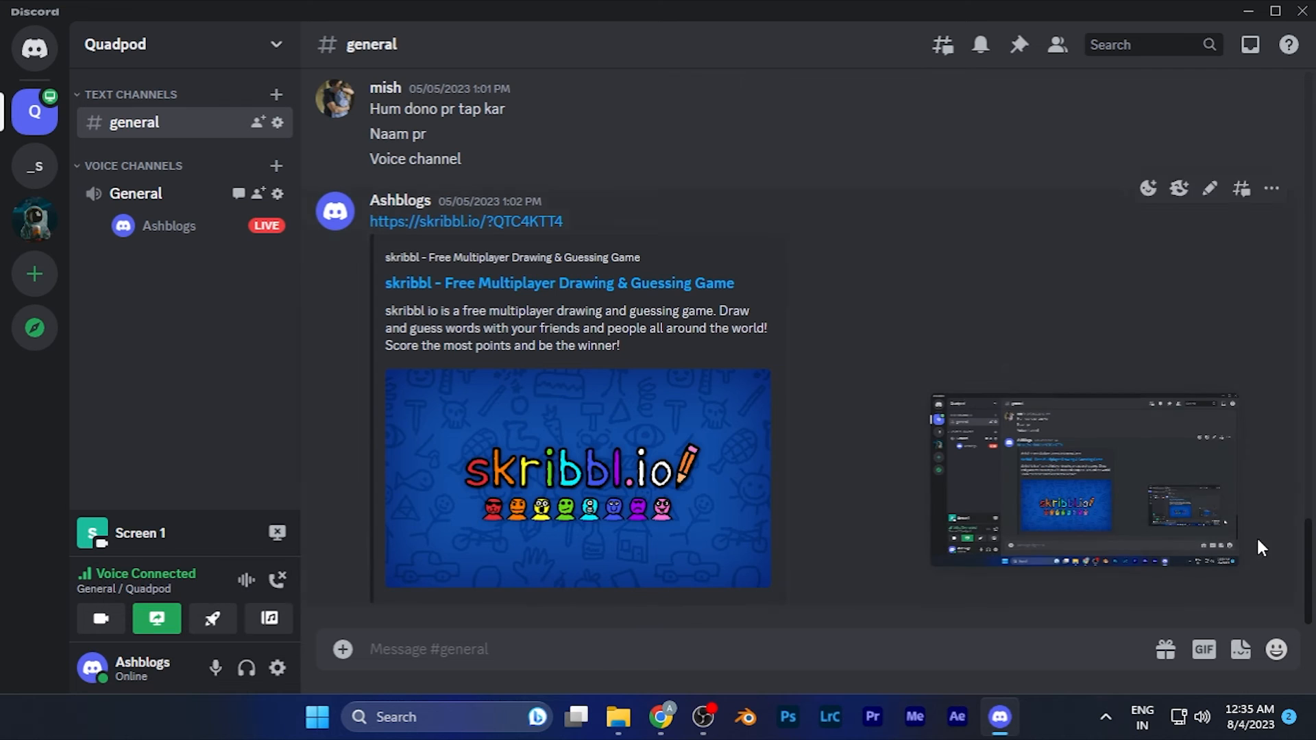
{"action": "mouse_move", "coordinate": [1220, 547]}
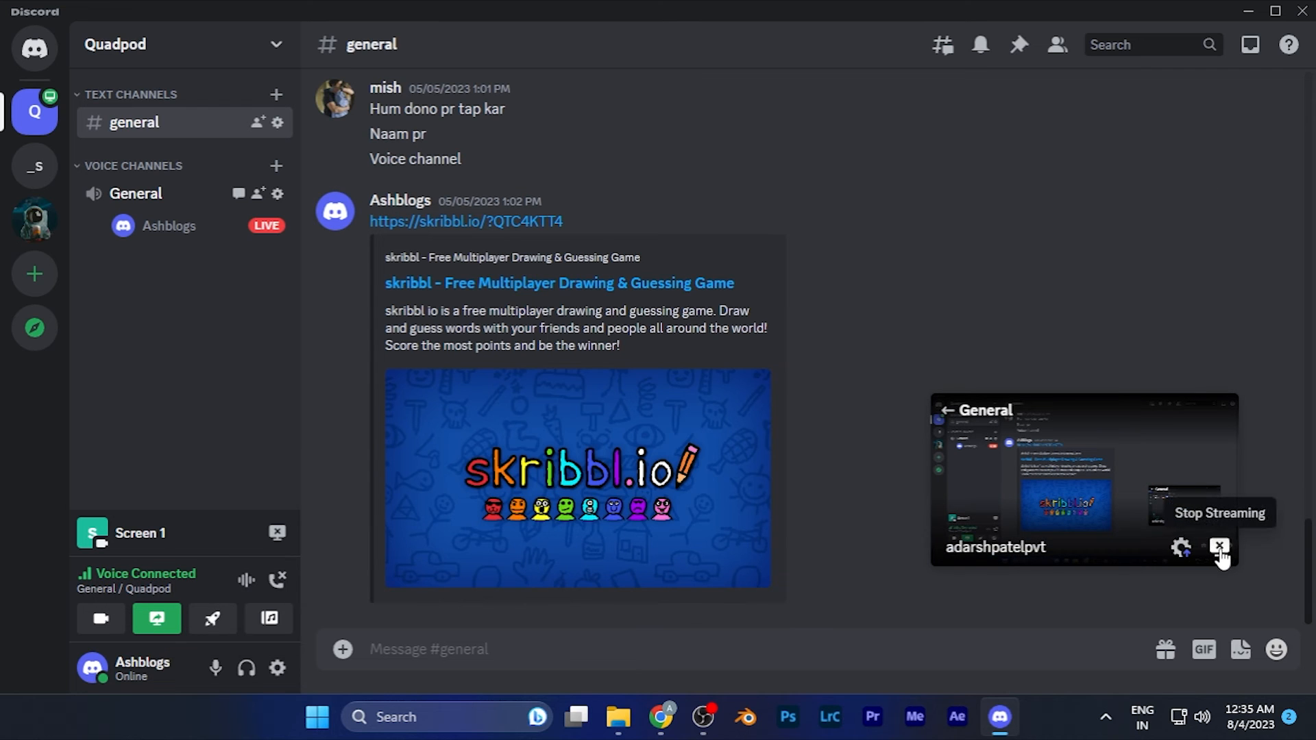
{"action": "mouse_move", "coordinate": [276, 533]}
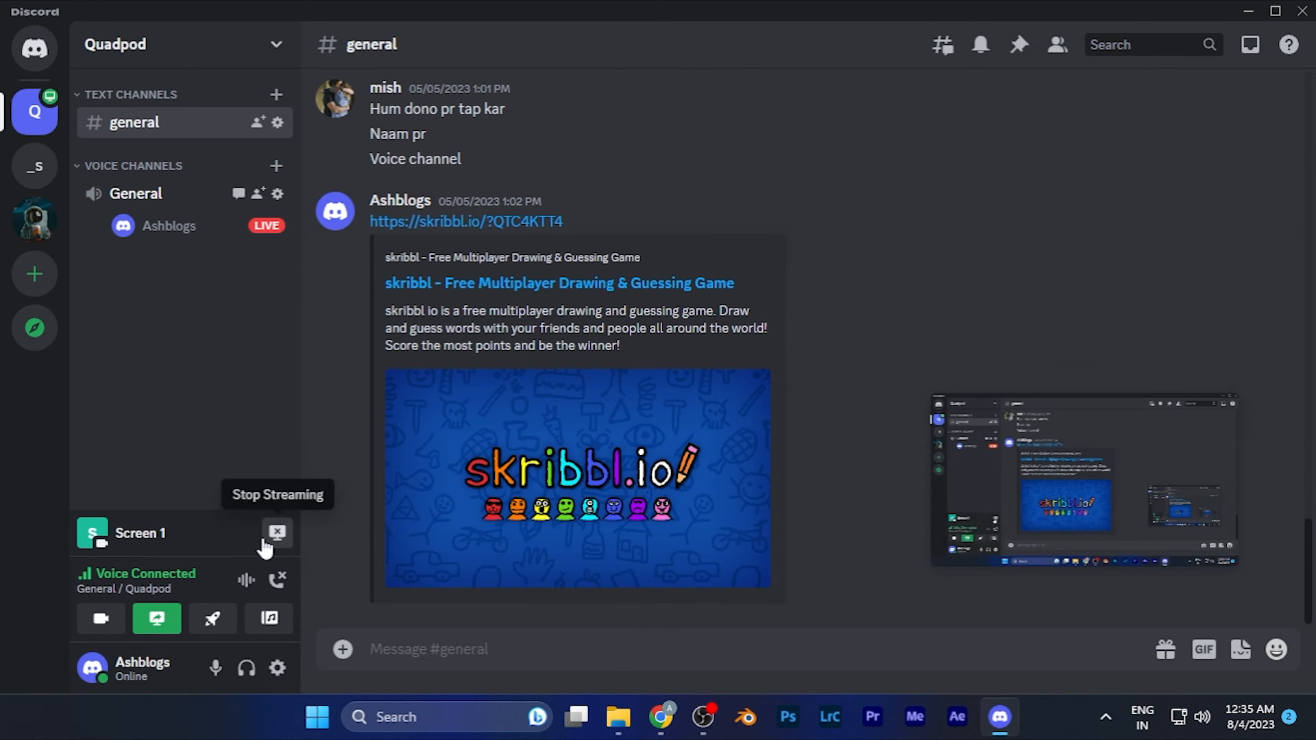
{"action": "mouse_move", "coordinate": [118, 545]}
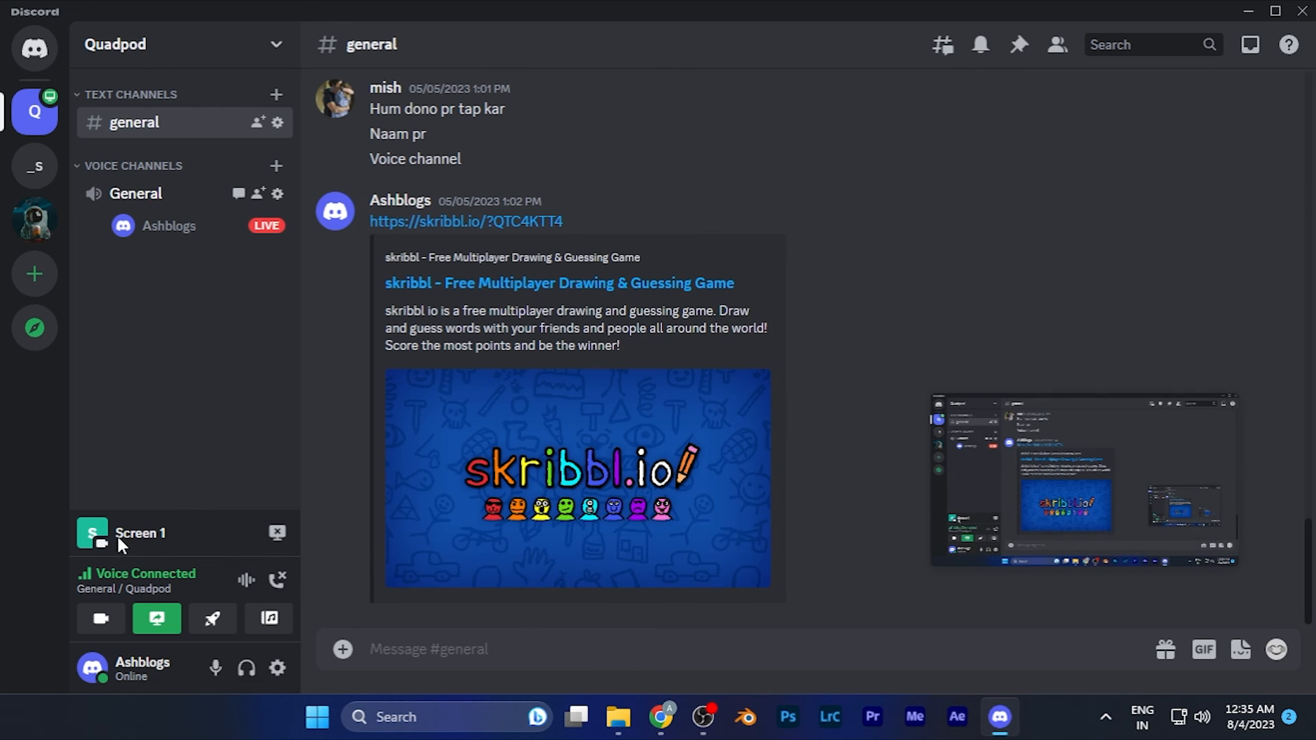
{"action": "mouse_move", "coordinate": [277, 533]}
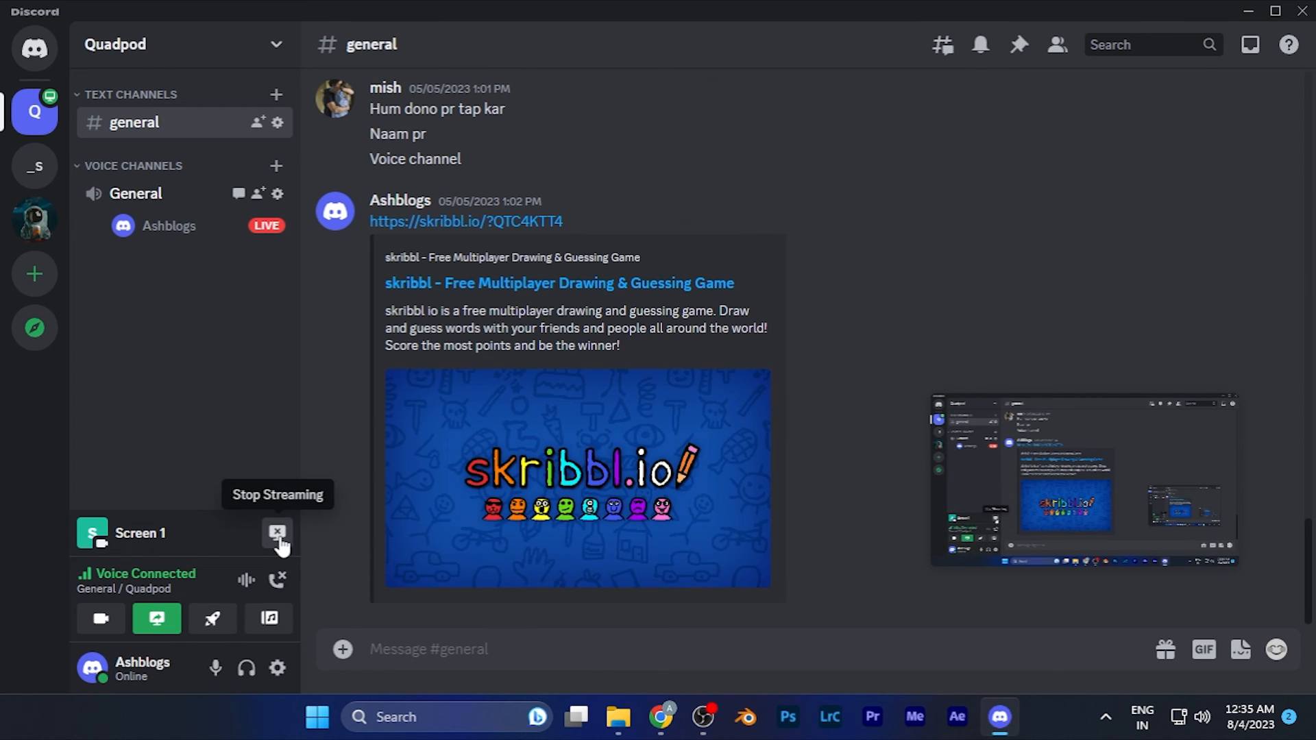
Stop streaming Screen 1 from the voice panel.
{"action": "left_click", "coordinate": [277, 534]}
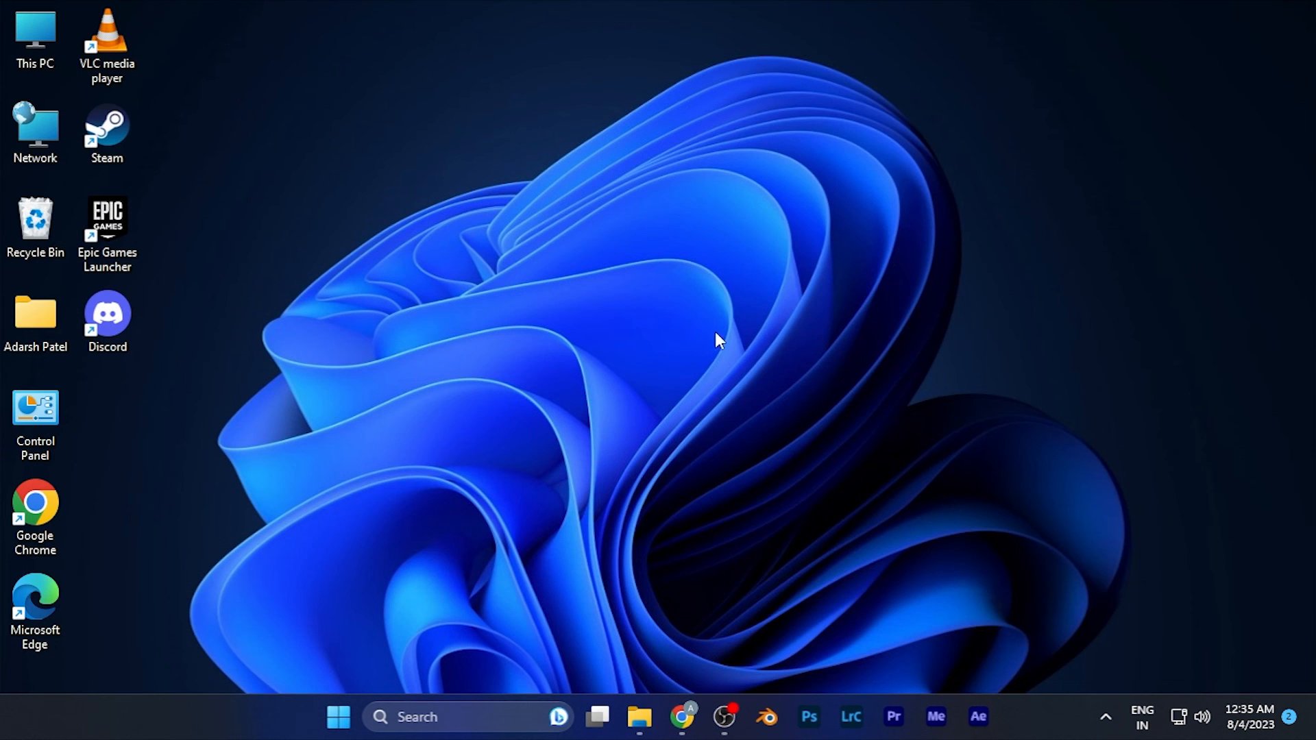
{"action": "mouse_move", "coordinate": [680, 336]}
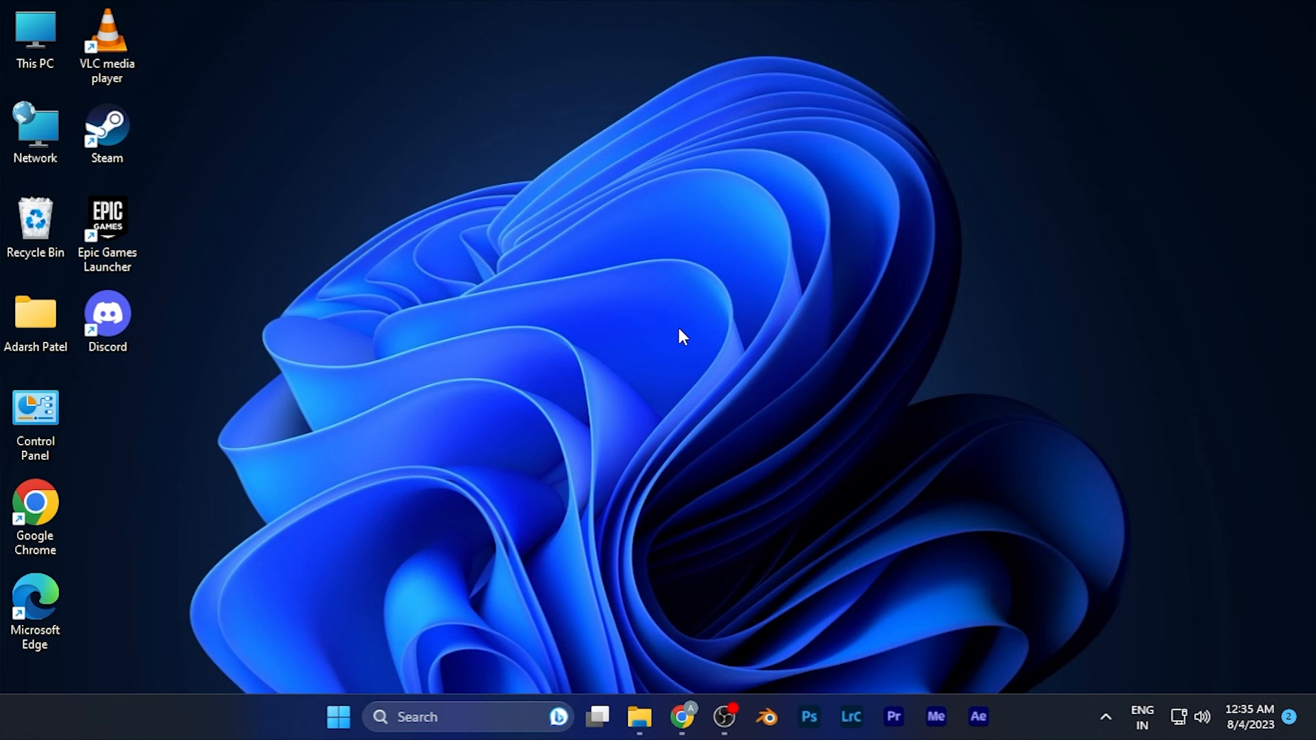
{"action": "mouse_move", "coordinate": [569, 9]}
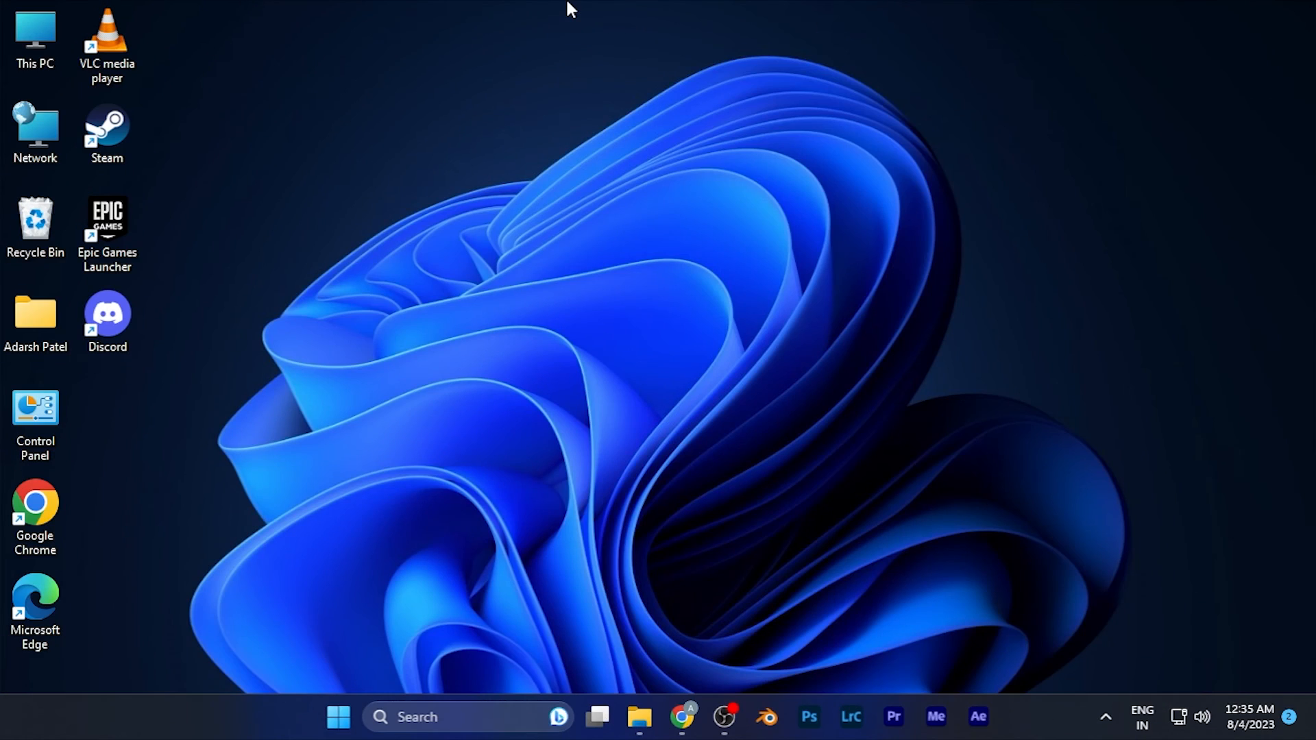